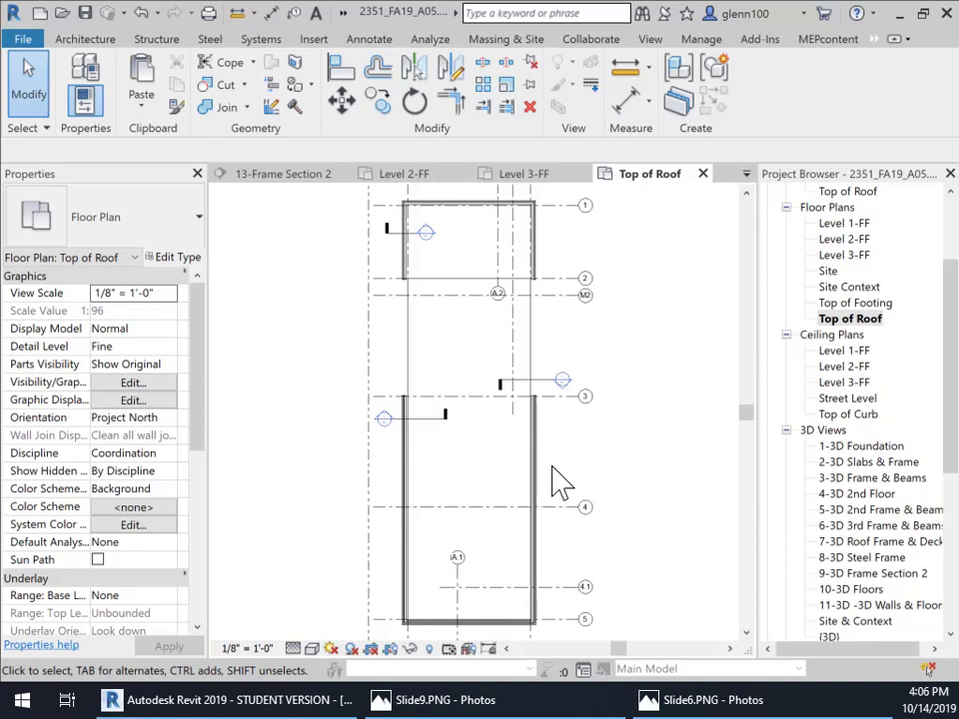
pyautogui.moveTo(577, 470)
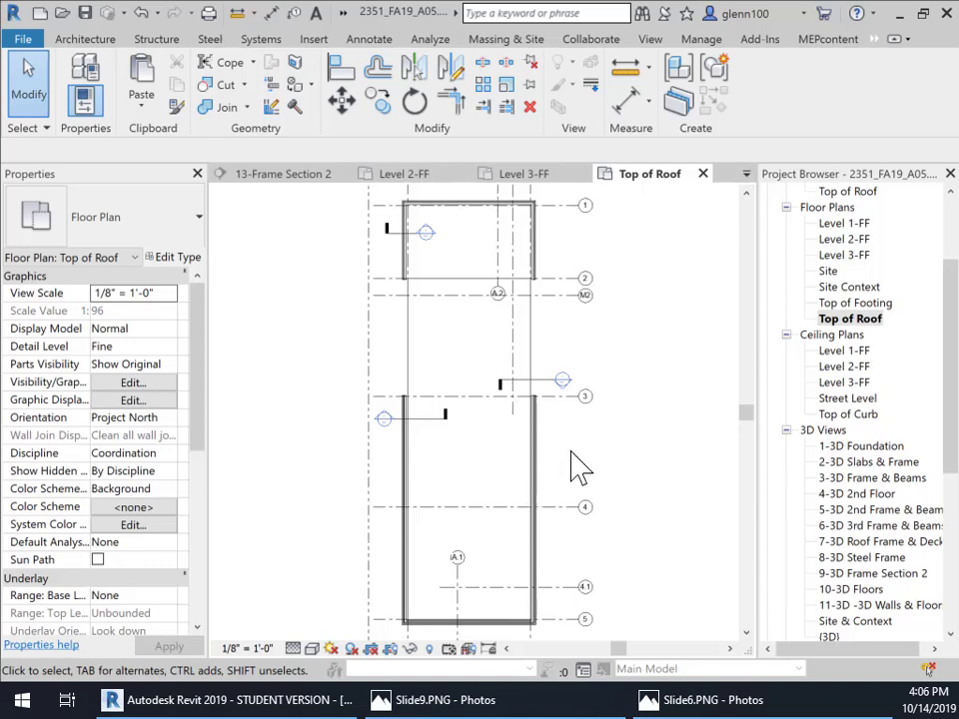
pyautogui.moveTo(587, 469)
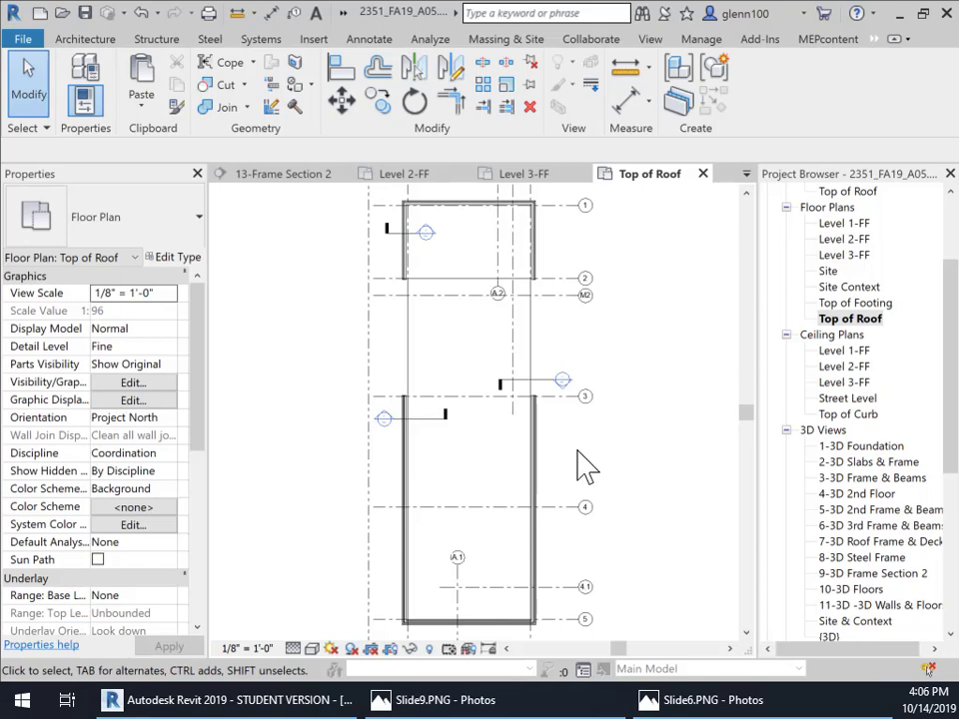
pyautogui.moveTo(584, 436)
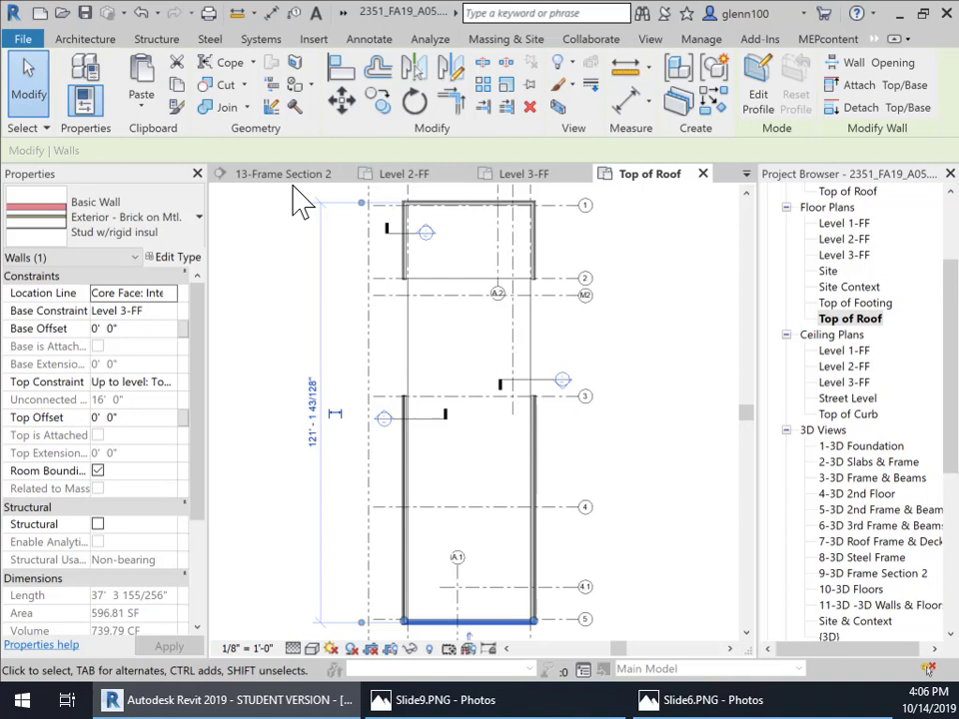
# Step: Show the Switch Windows list of currently open views
pyautogui.click(746, 172)
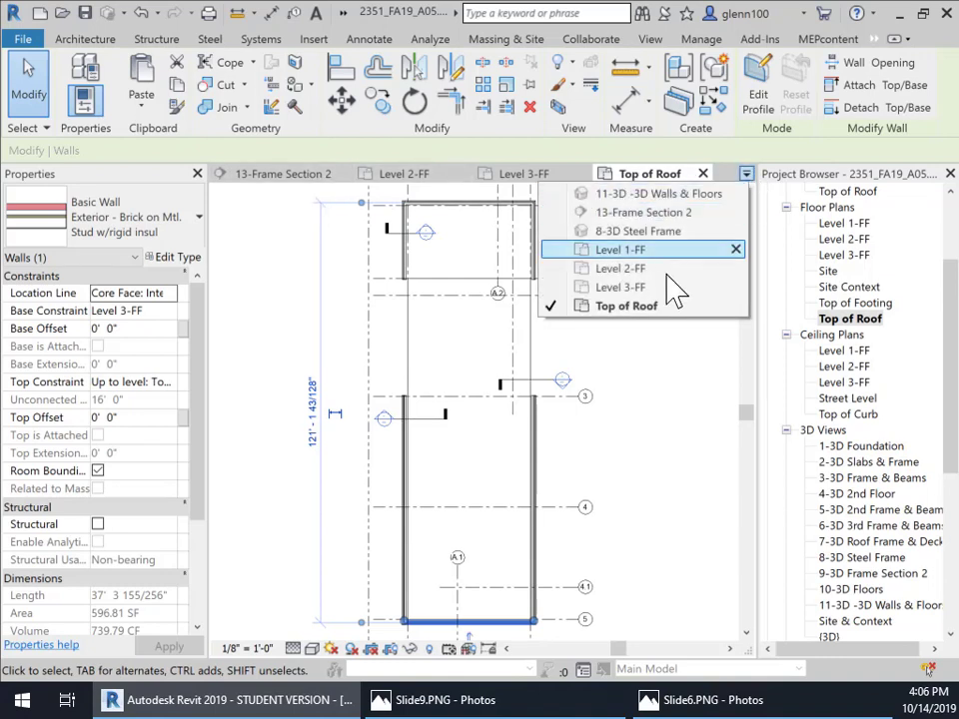
pyautogui.moveTo(656, 232)
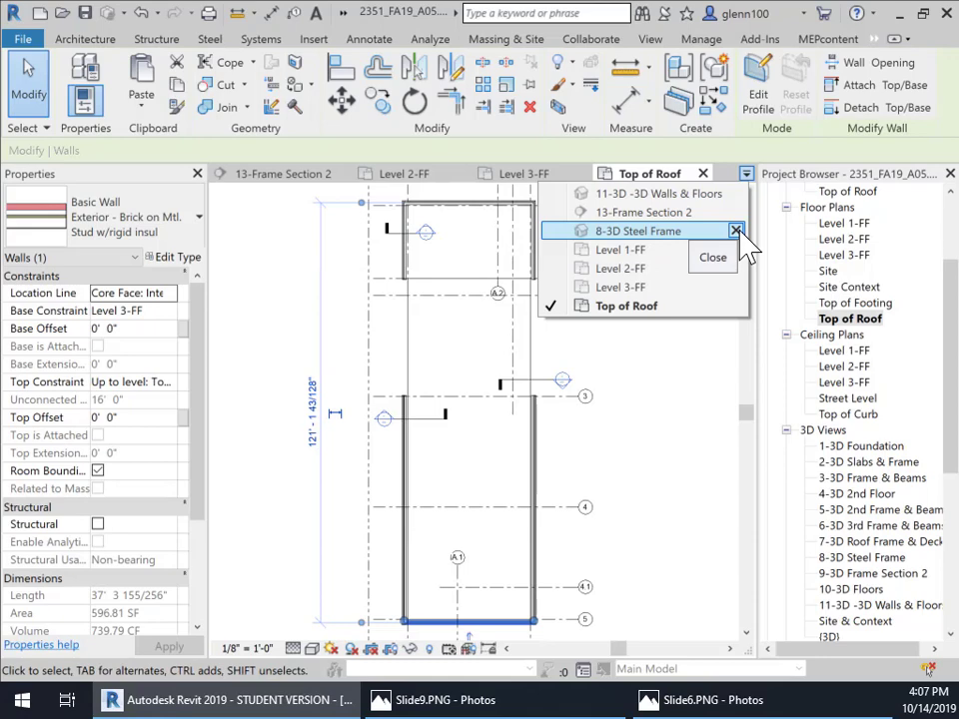
# Step: Switch to the 11-3D Walls & Floors view and select an exterior wall
pyautogui.click(659, 191)
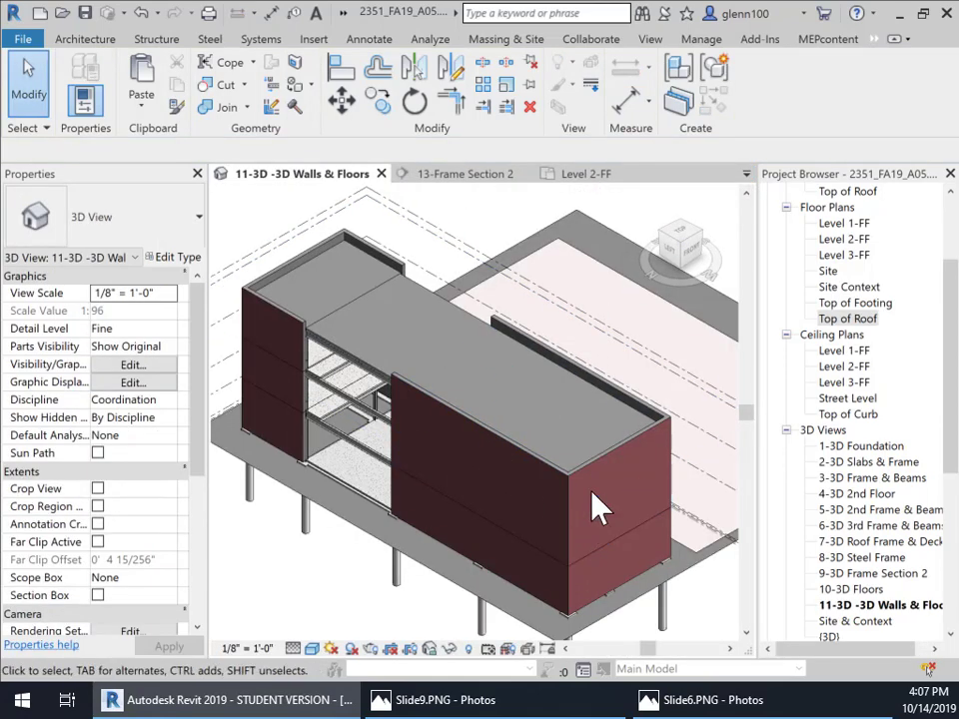
pyautogui.click(600, 504)
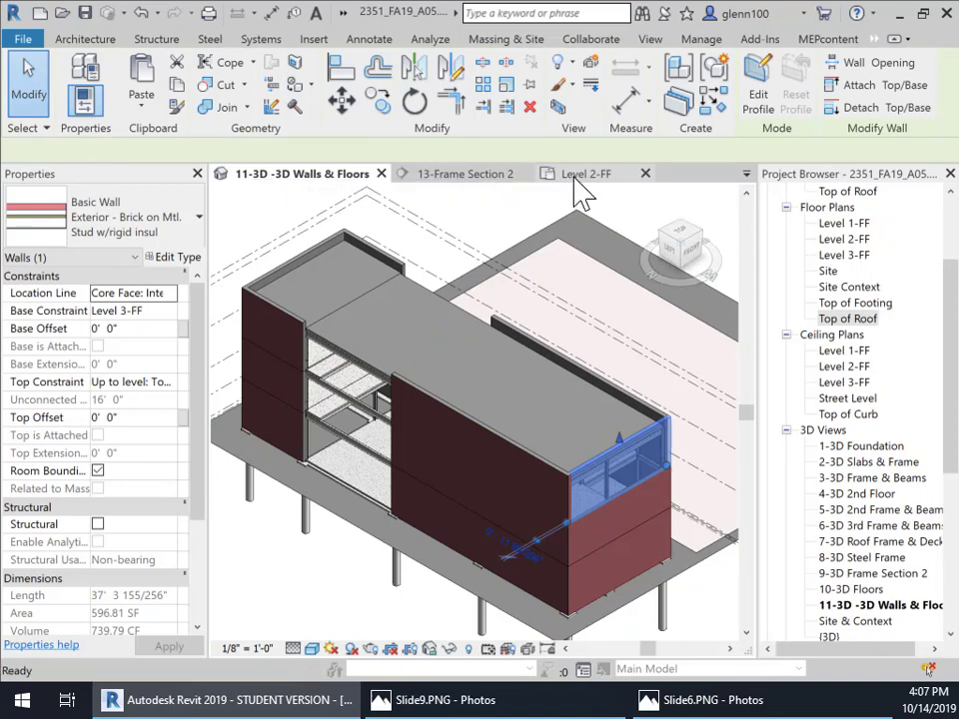
# Step: Review the Level 2-FF plan's section marker, return to 3D, then show 13-Frame Section 2
pyautogui.click(583, 172)
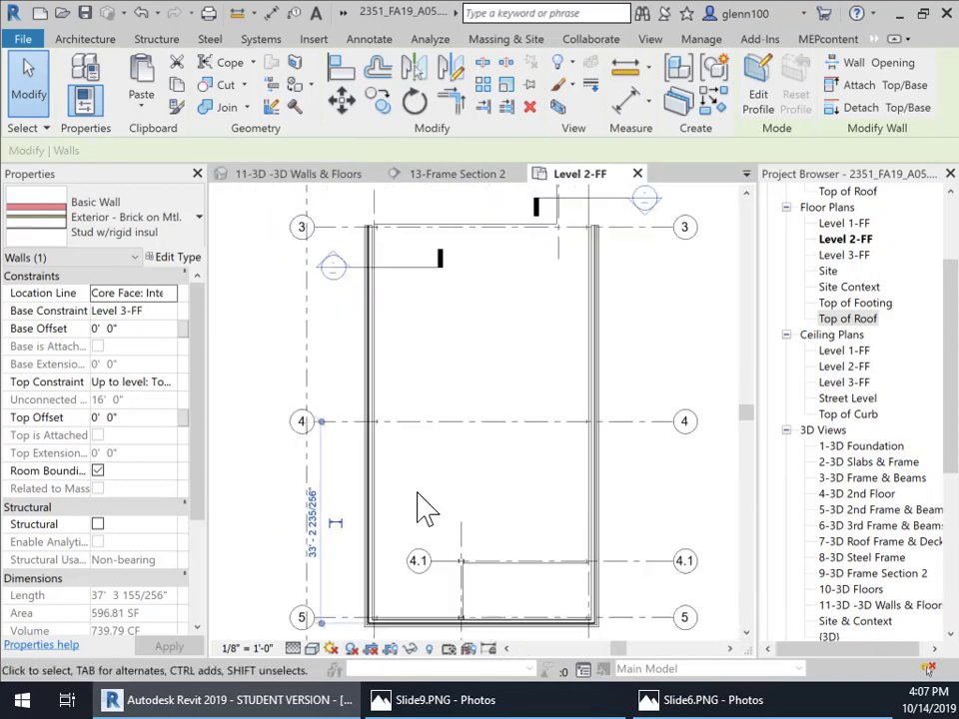
pyautogui.scroll(-3)
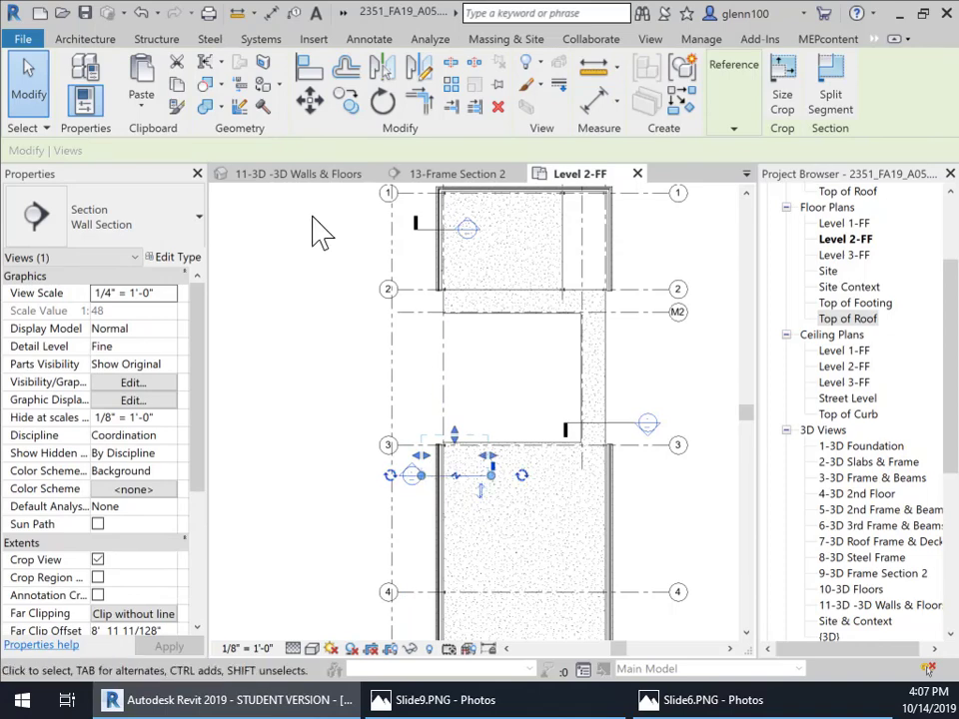
pyautogui.click(289, 172)
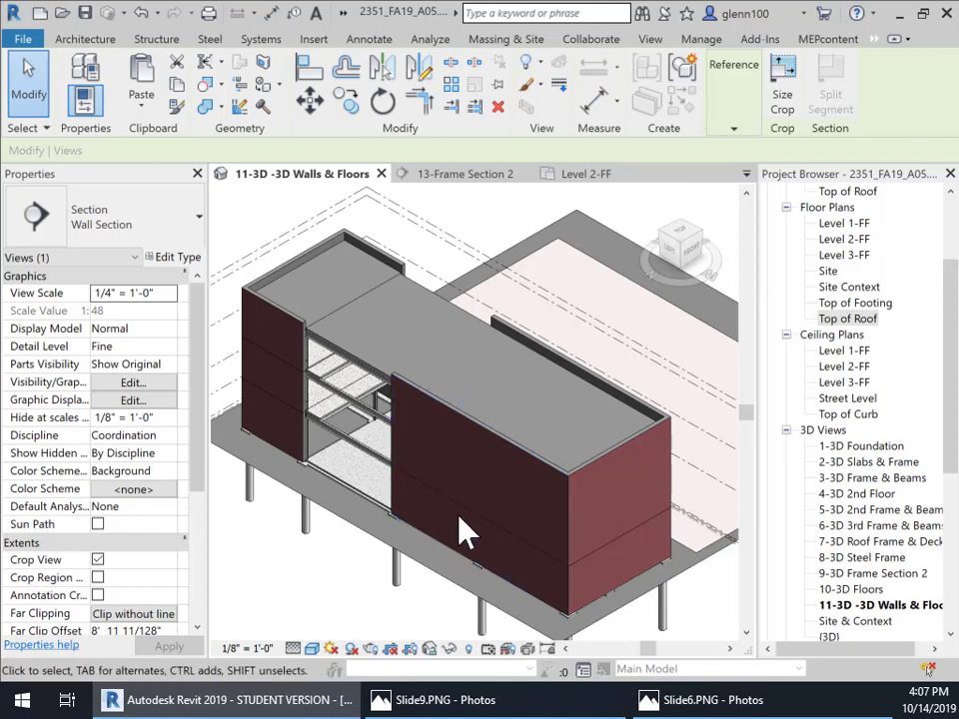
pyautogui.moveTo(583, 188)
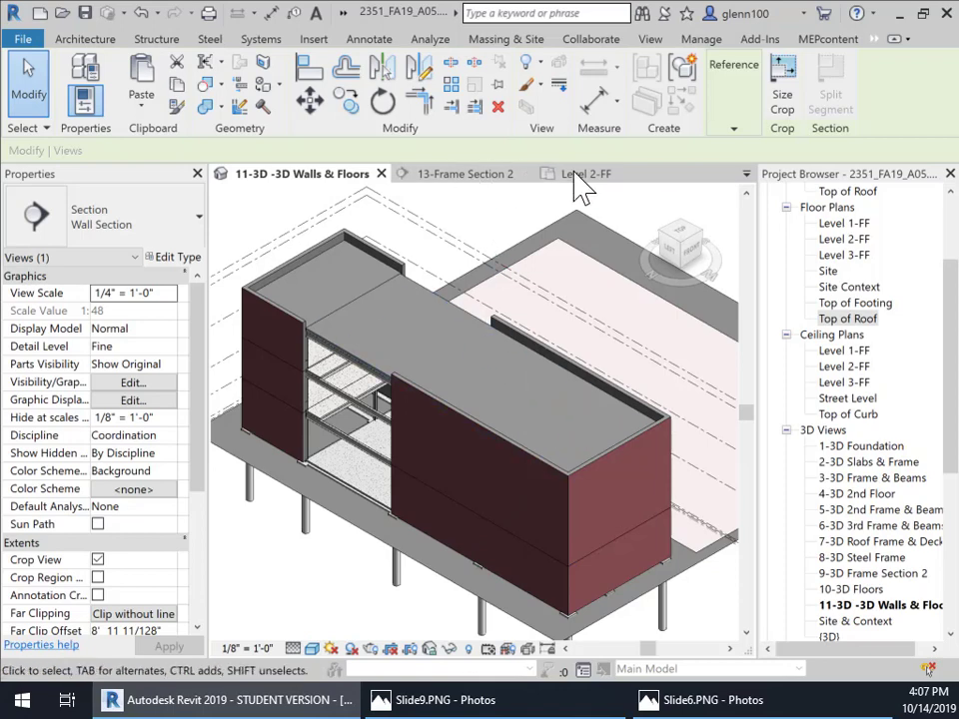
pyautogui.click(463, 172)
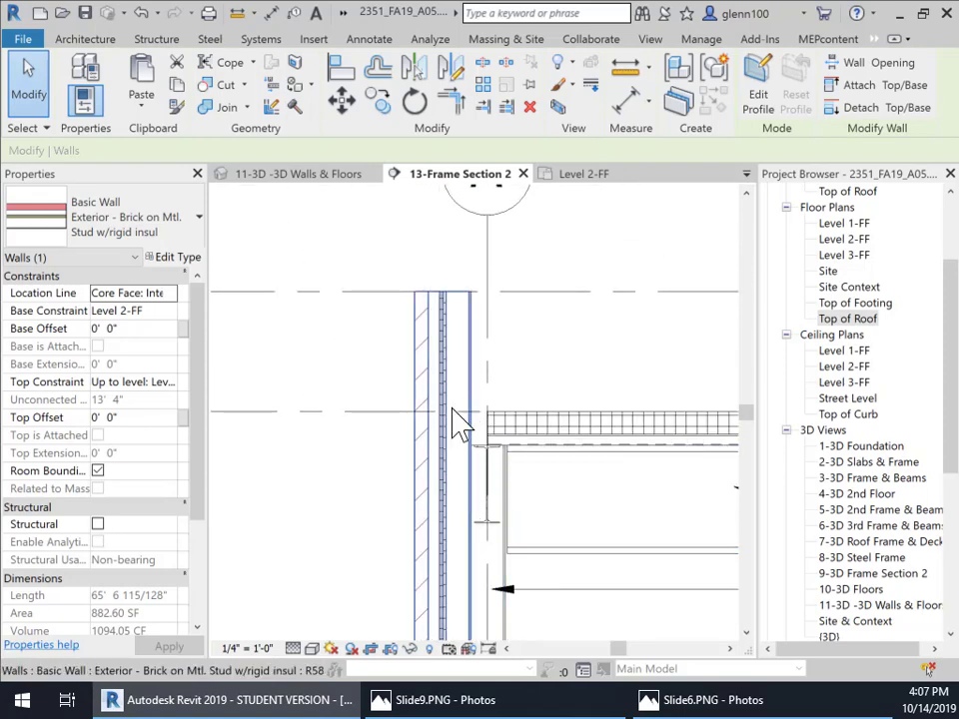
pyautogui.click(490, 470)
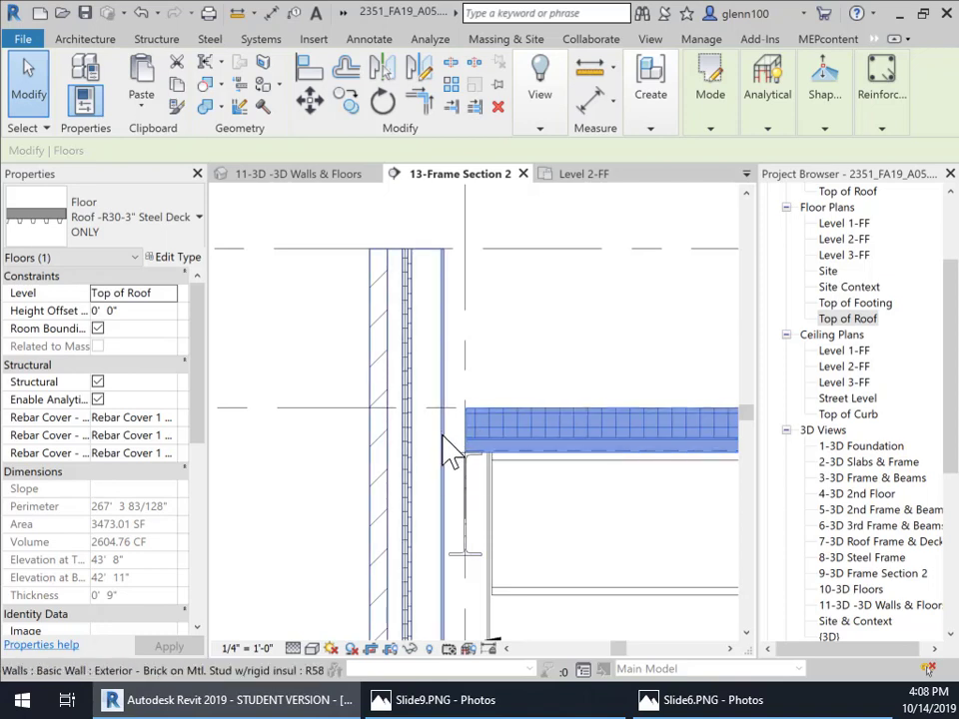
pyautogui.moveTo(435, 470)
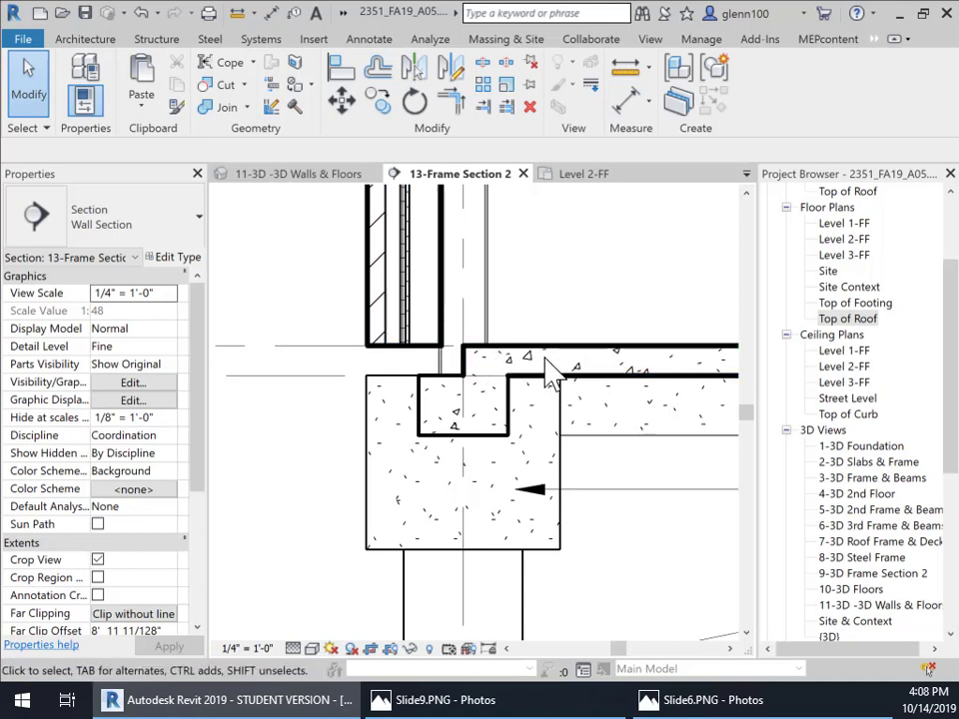
pyautogui.click(399, 360)
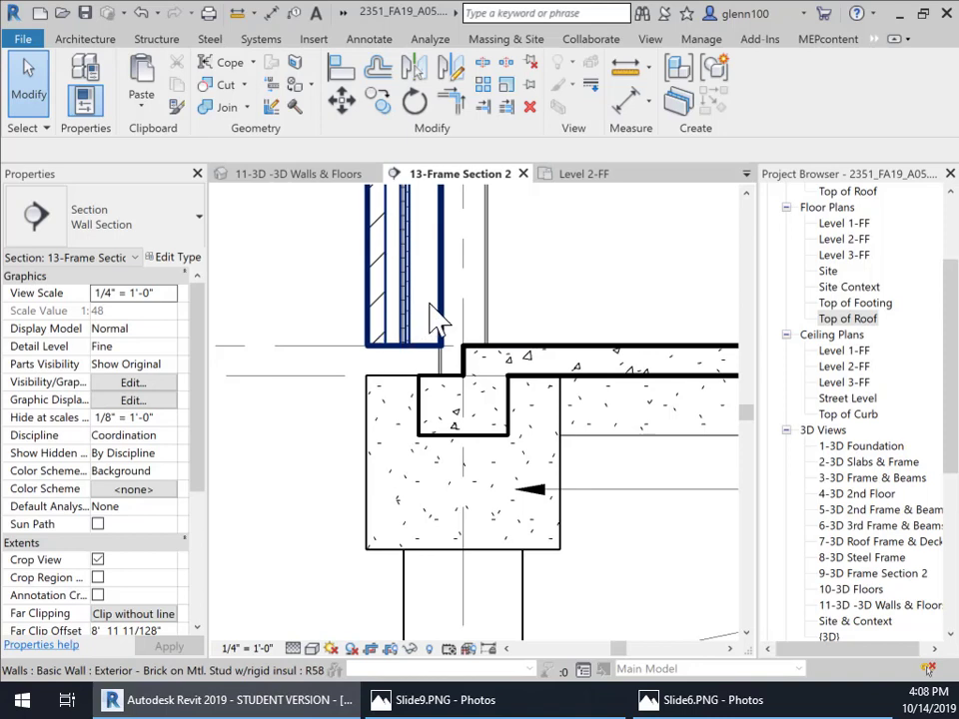
pyautogui.moveTo(443, 356)
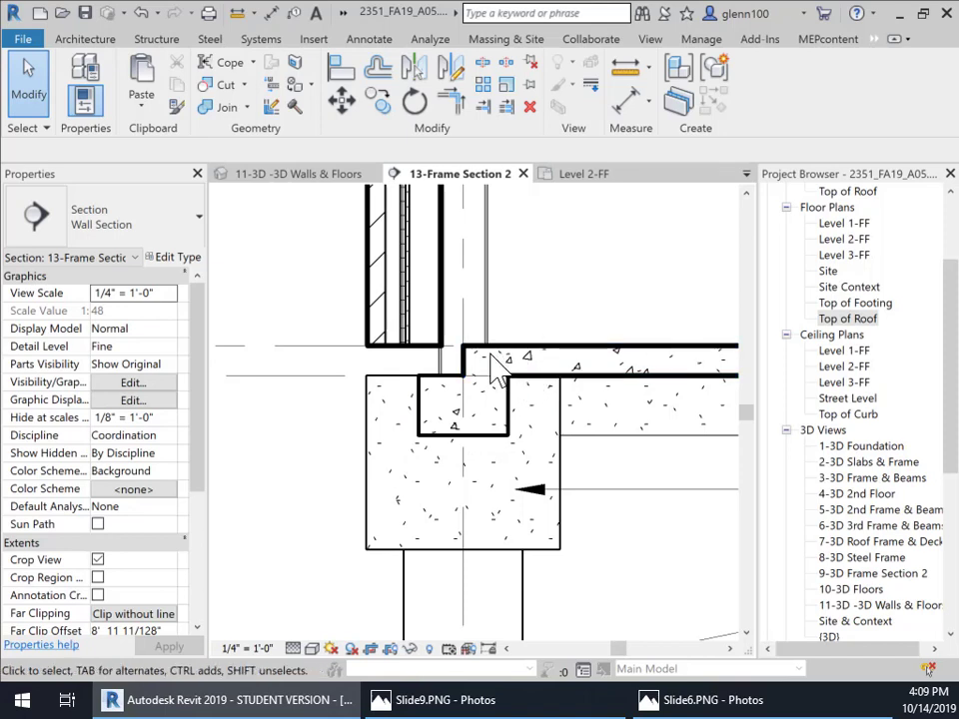
pyautogui.click(463, 404)
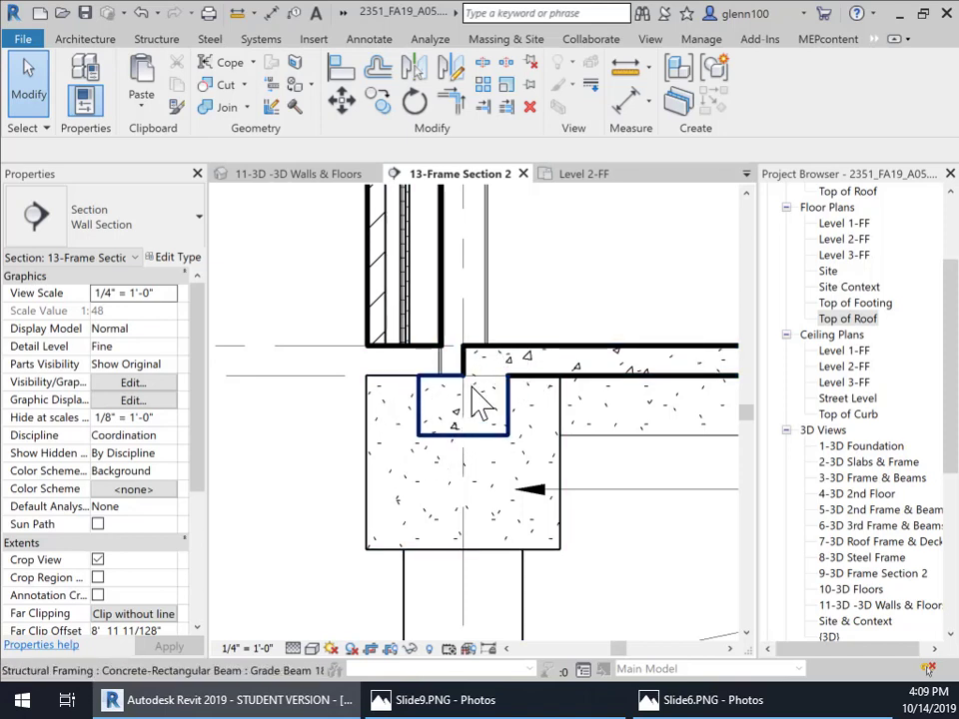
pyautogui.click(469, 464)
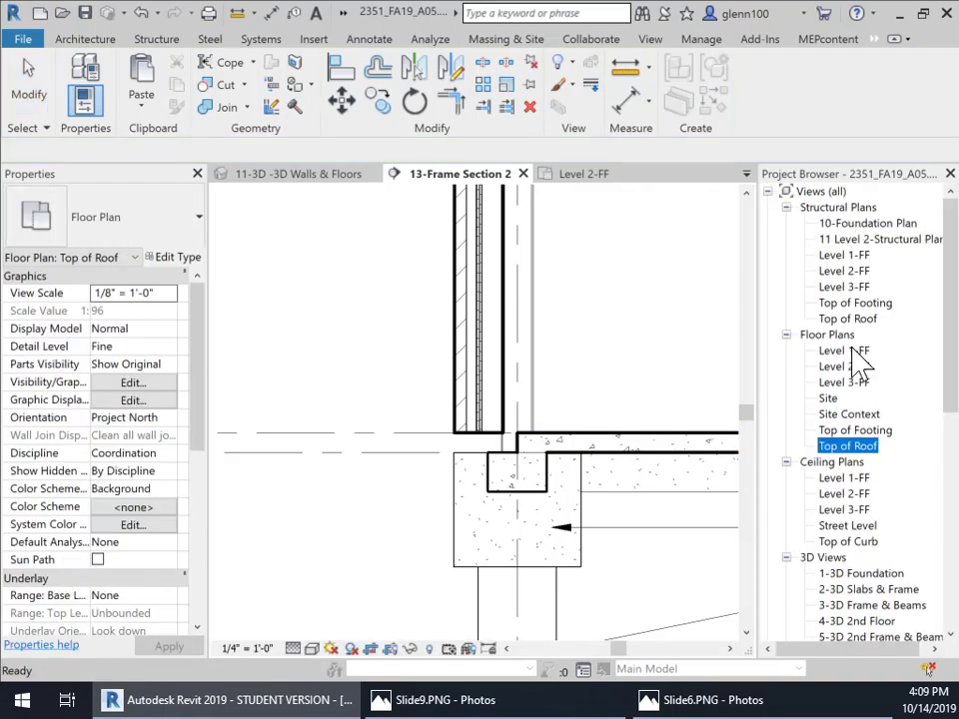
# Step: Enter boundary editing for the 6" foundation slab in the Level 1-FF plan
pyautogui.doubleClick(843, 352)
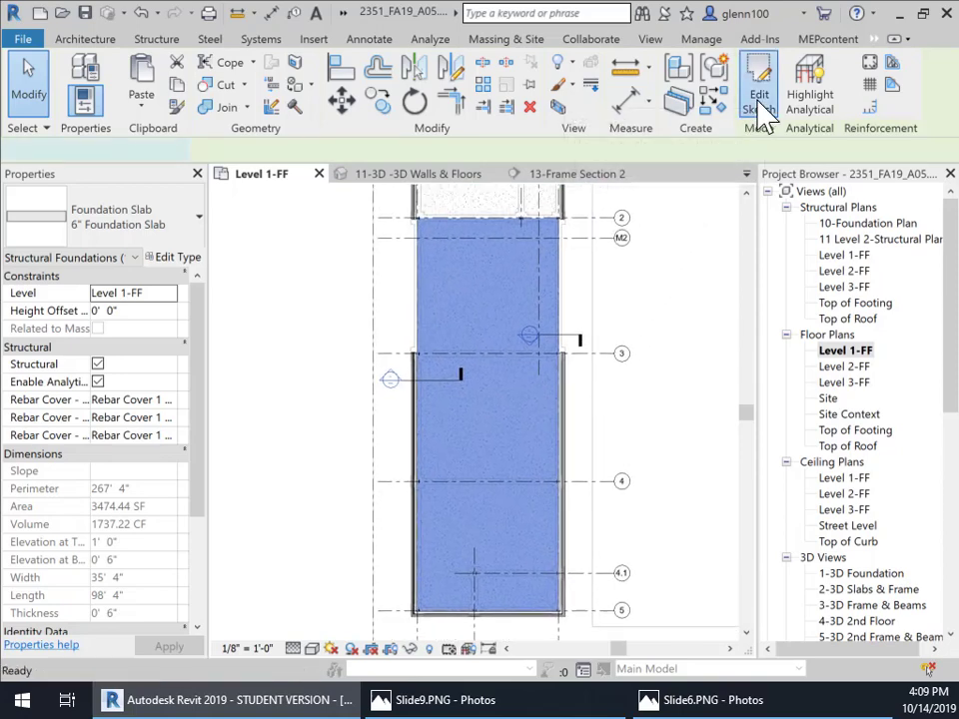
pyautogui.click(760, 90)
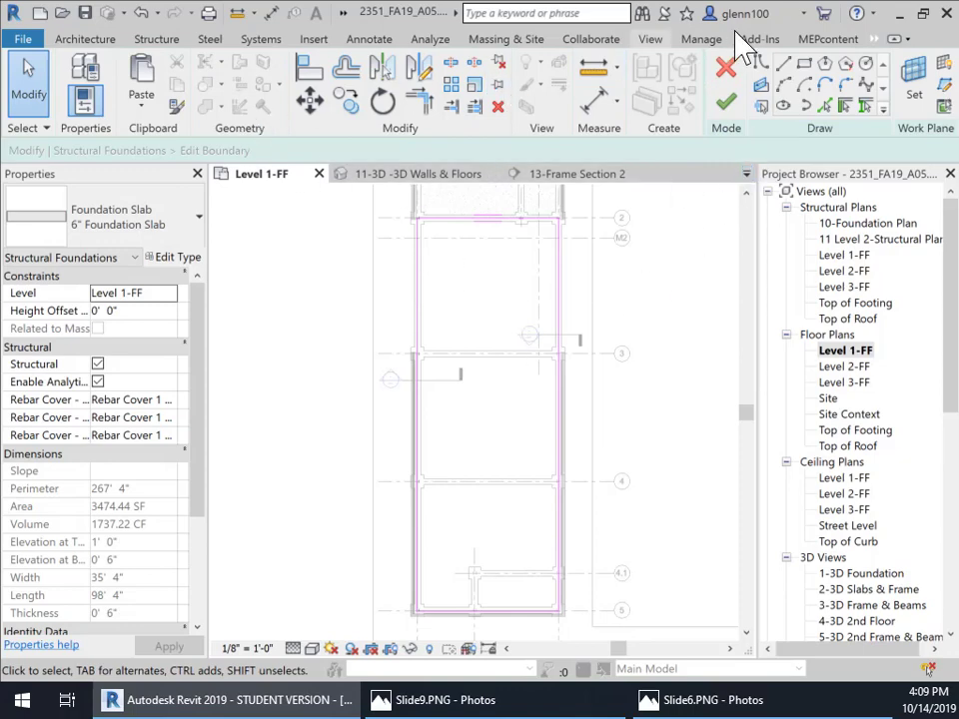
# Step: Select the 98' 4" boundary line of the foundation slab sketch
pyautogui.click(725, 66)
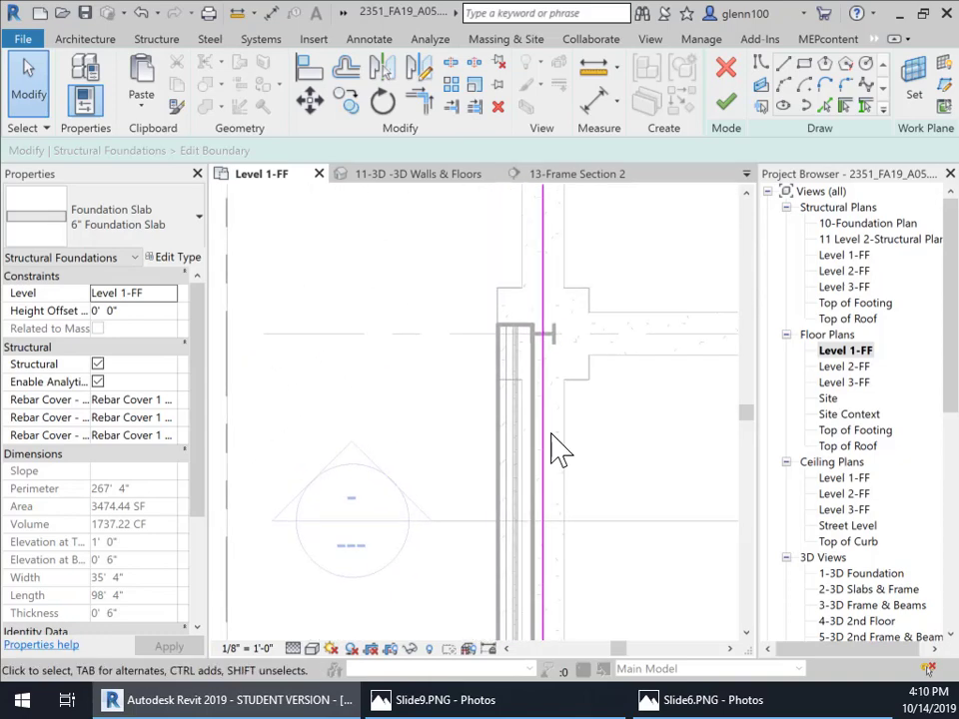
pyautogui.moveTo(544, 388)
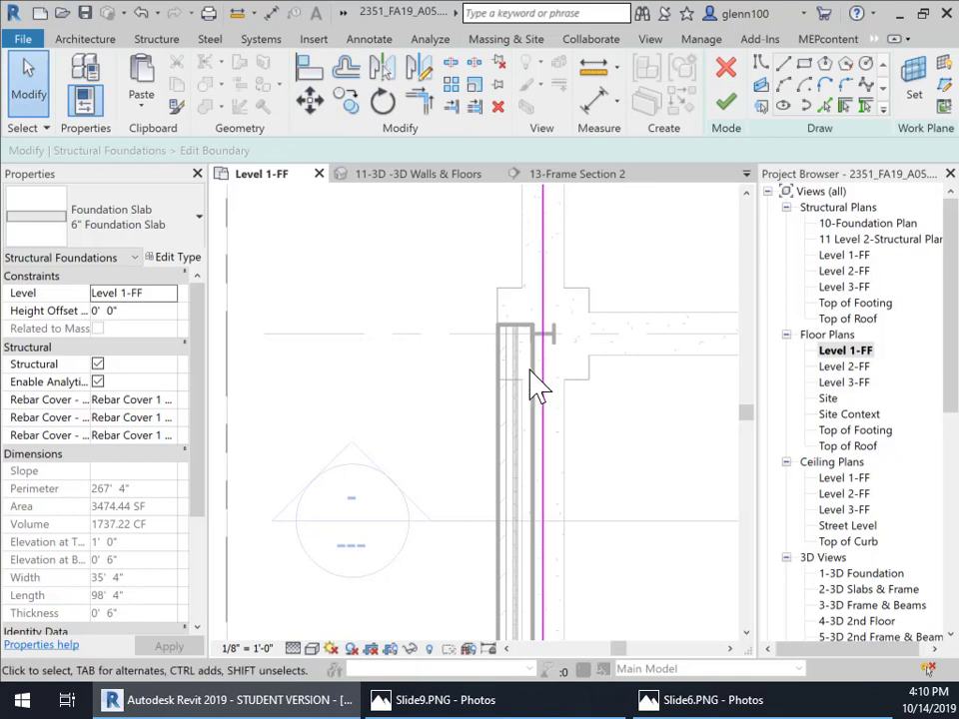
pyautogui.moveTo(320, 24)
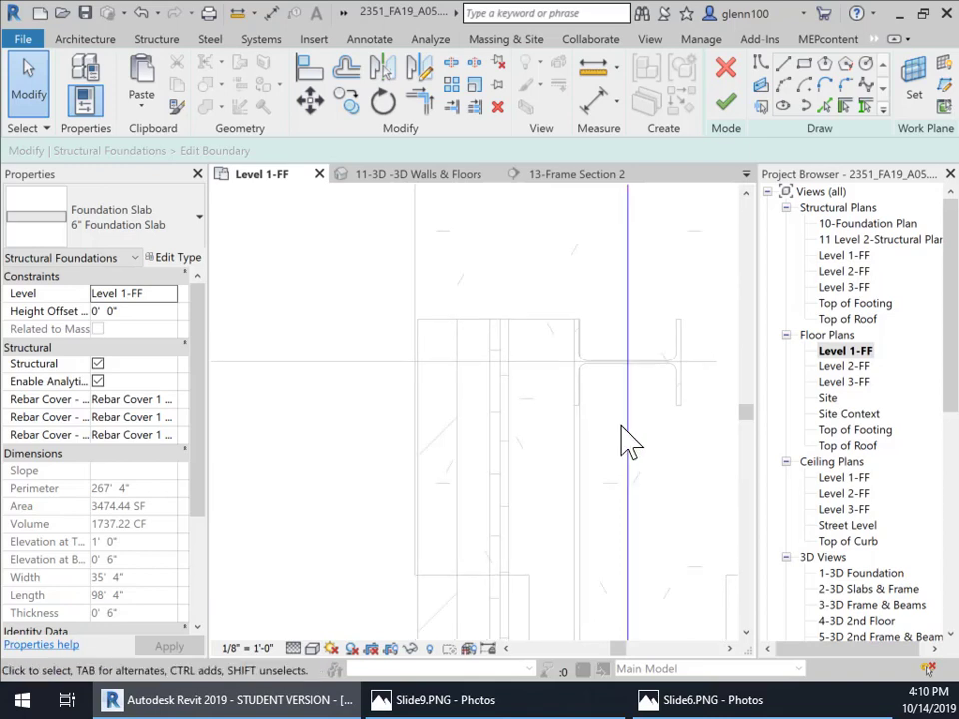
pyautogui.moveTo(627, 443)
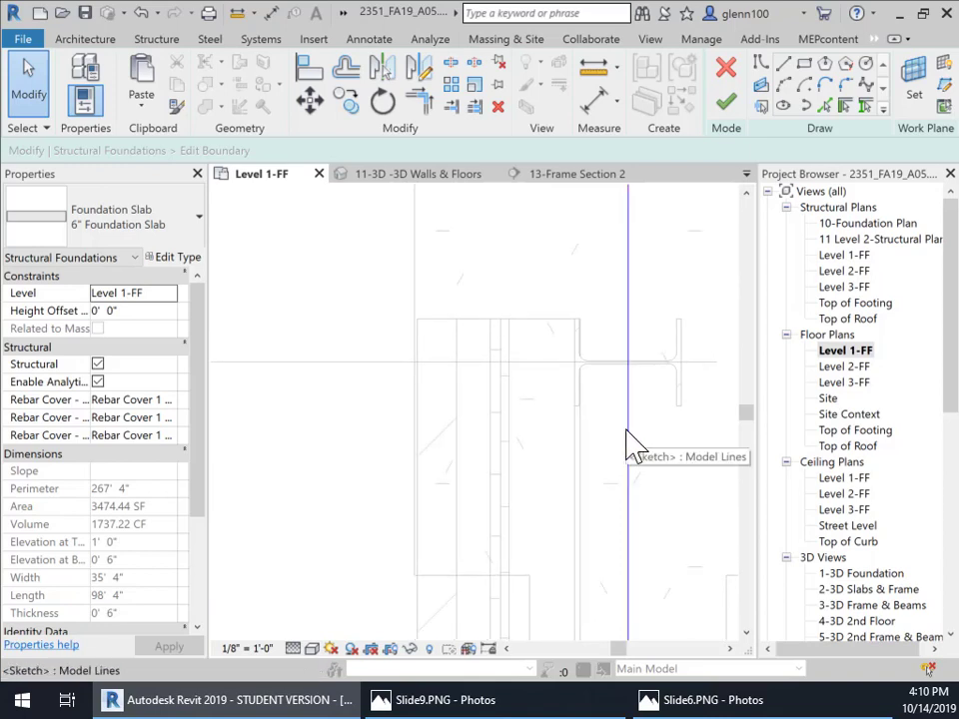
pyautogui.moveTo(550, 420)
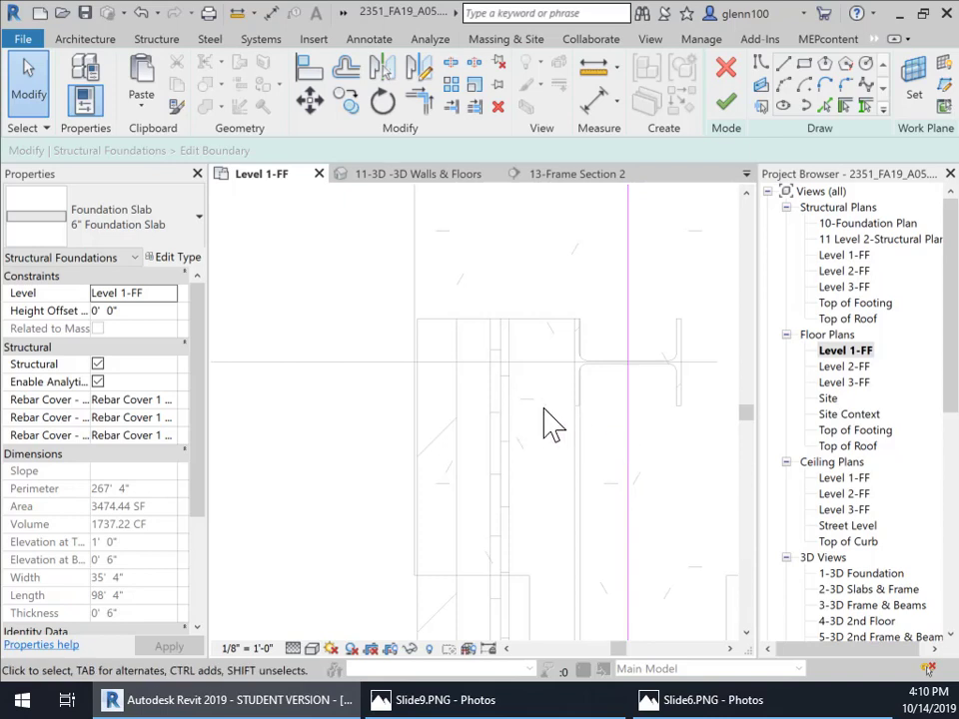
pyautogui.moveTo(584, 449)
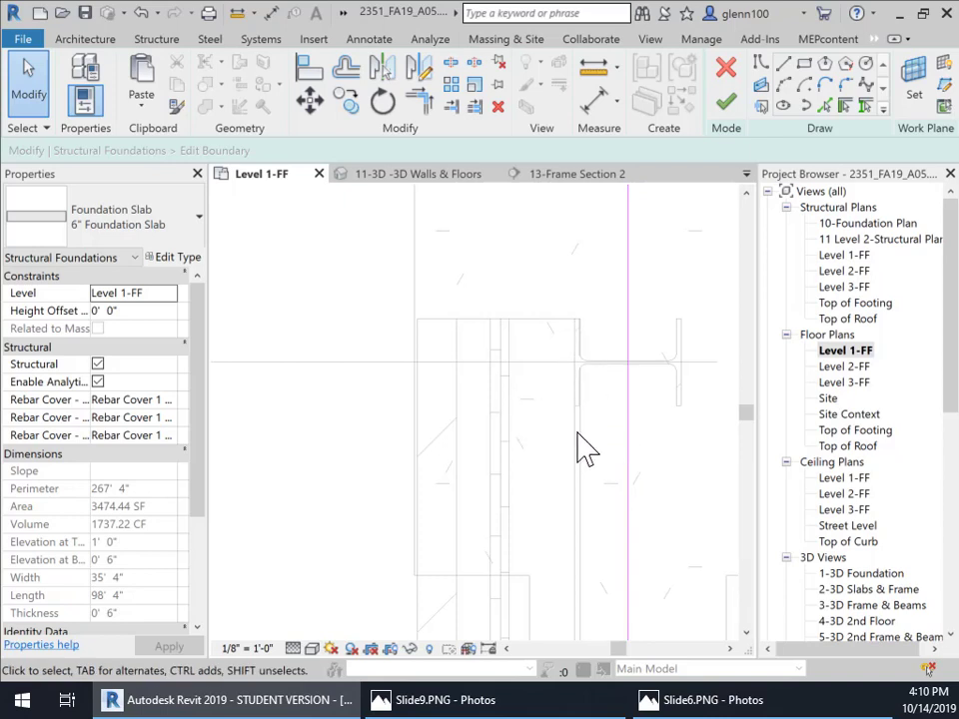
pyautogui.moveTo(564, 435)
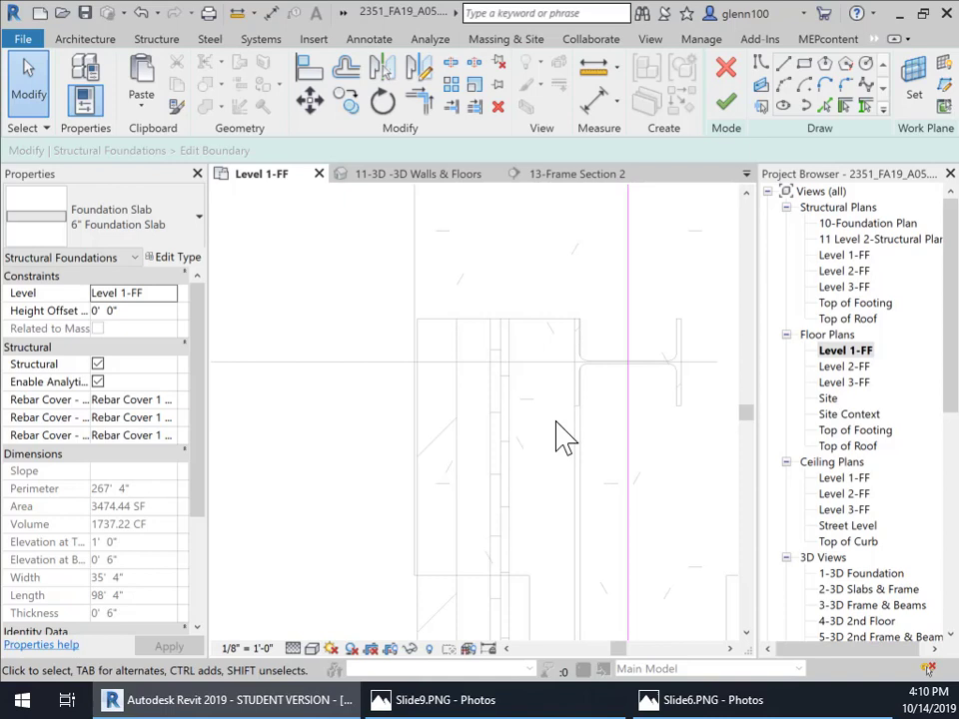
pyautogui.moveTo(504, 440)
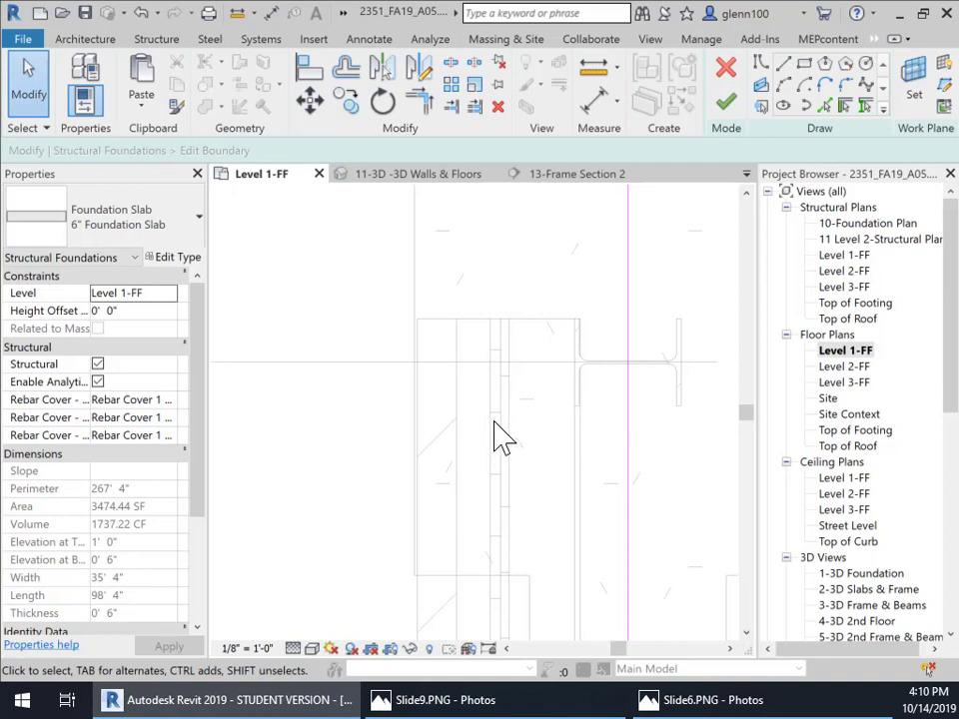
pyautogui.moveTo(644, 463)
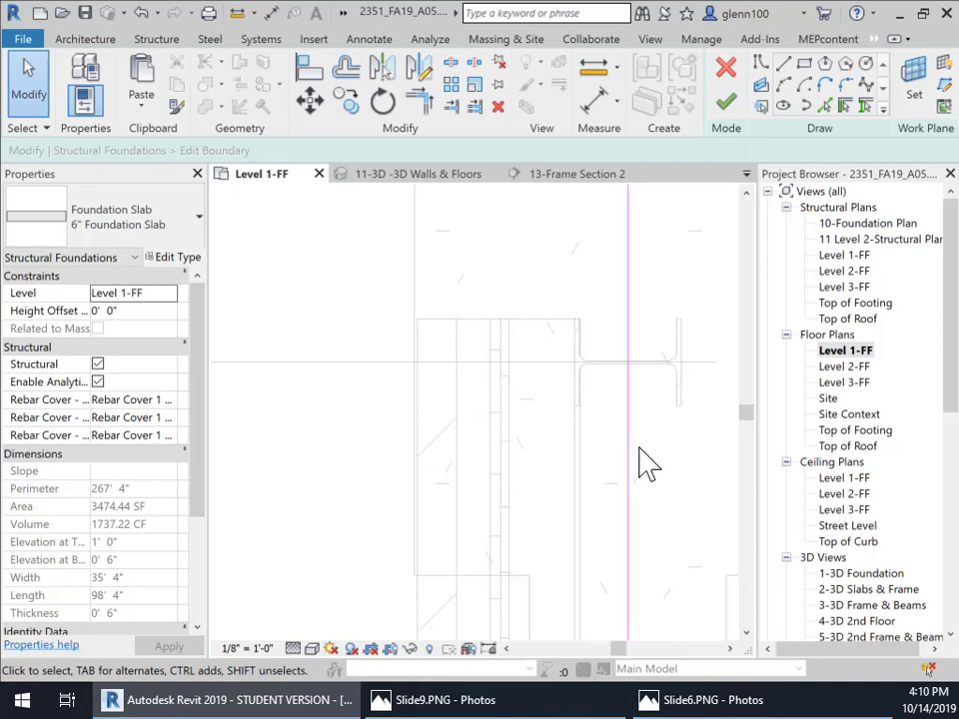
pyautogui.click(627, 433)
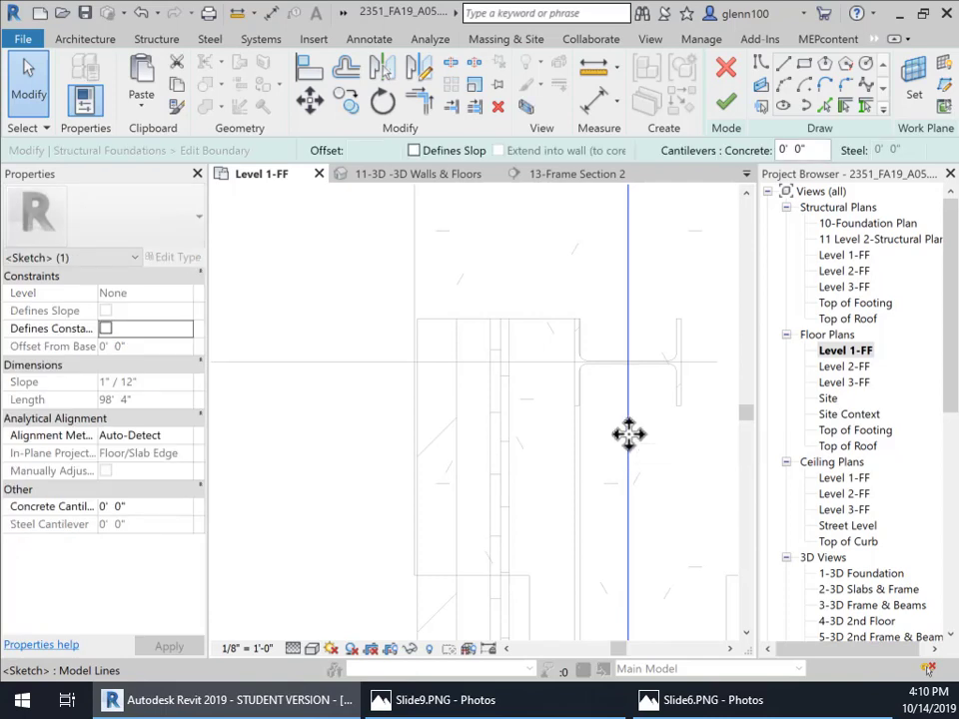
# Step: Drag the vertical 98' 4" slab boundary line toward the wall
pyautogui.moveTo(630, 436); pyautogui.dragTo(564, 439)
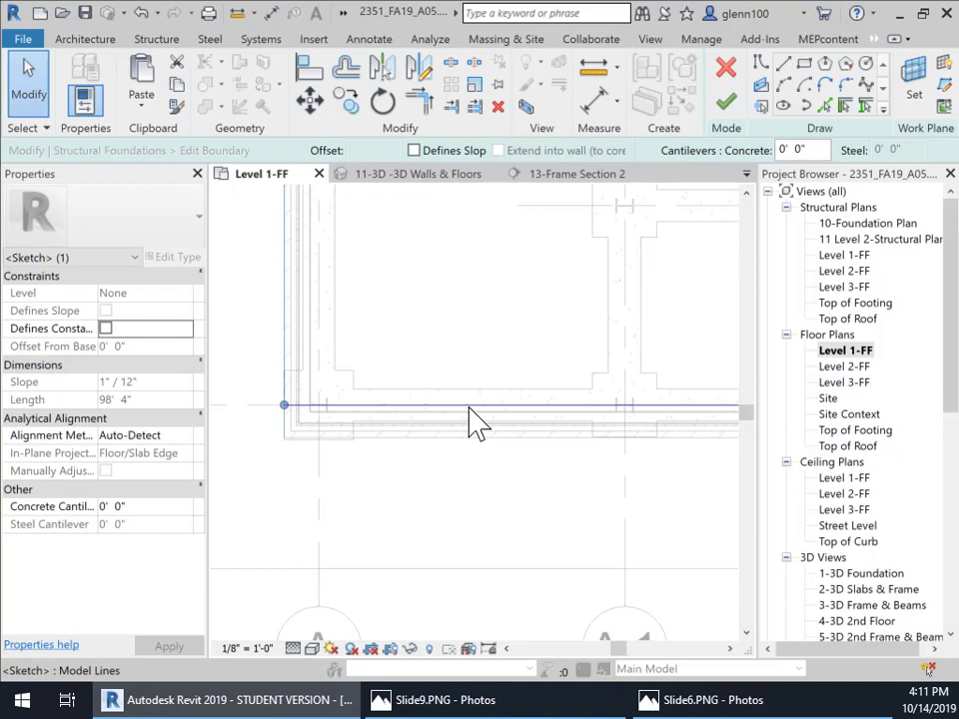
# Step: Bring the bottom slab boundary edge onto the inner steel-stud face
pyautogui.moveTo(476, 403); pyautogui.dragTo(469, 452)
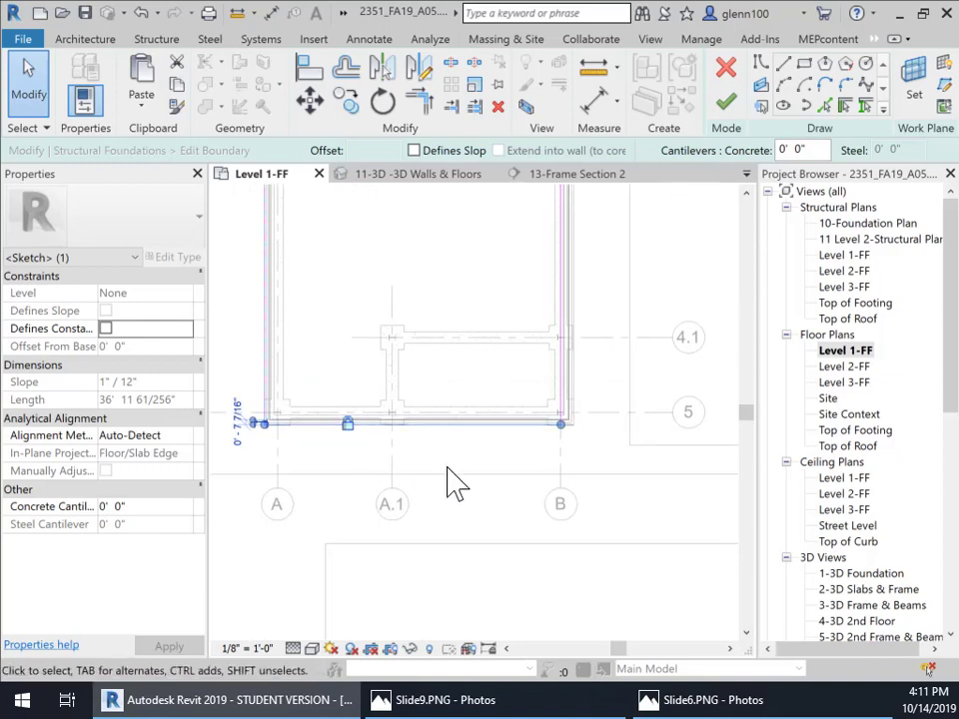
pyautogui.moveTo(460, 503)
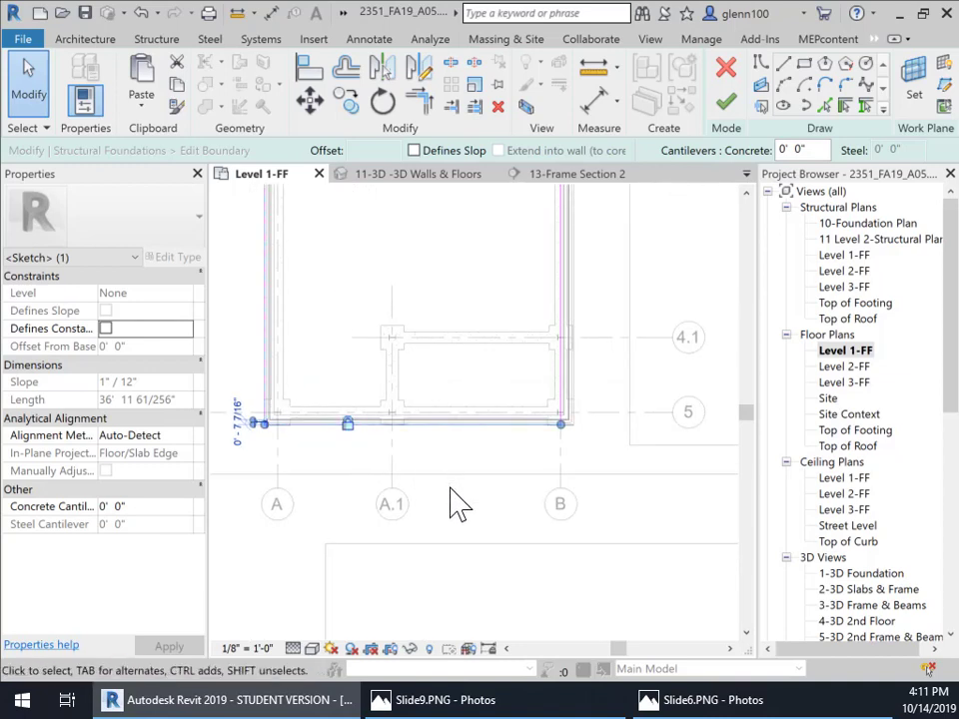
pyautogui.moveTo(504, 475)
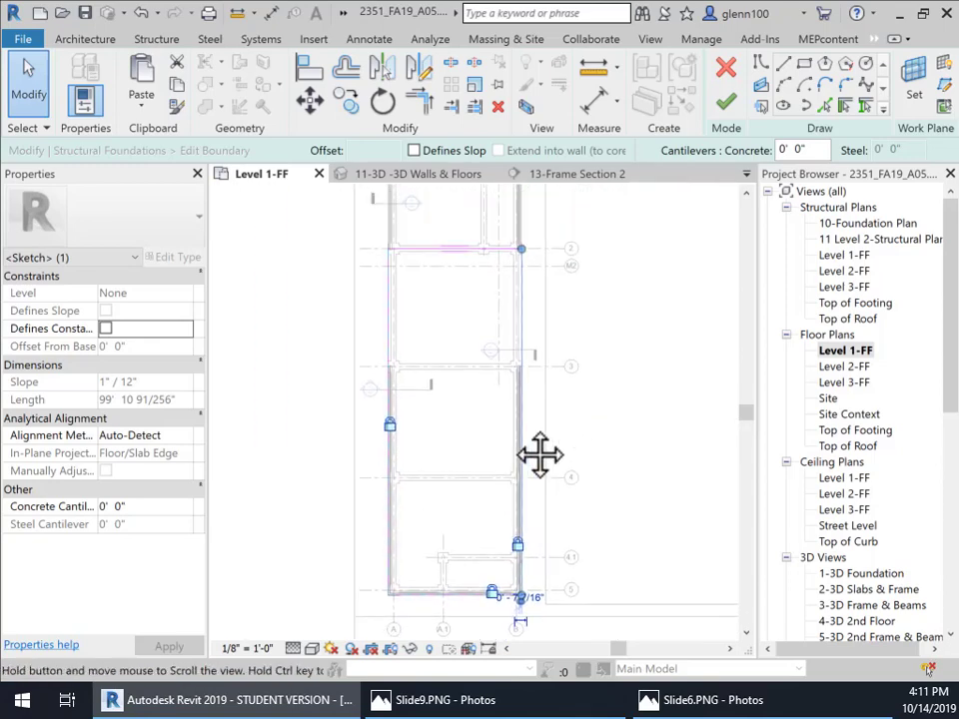
pyautogui.moveTo(484, 270)
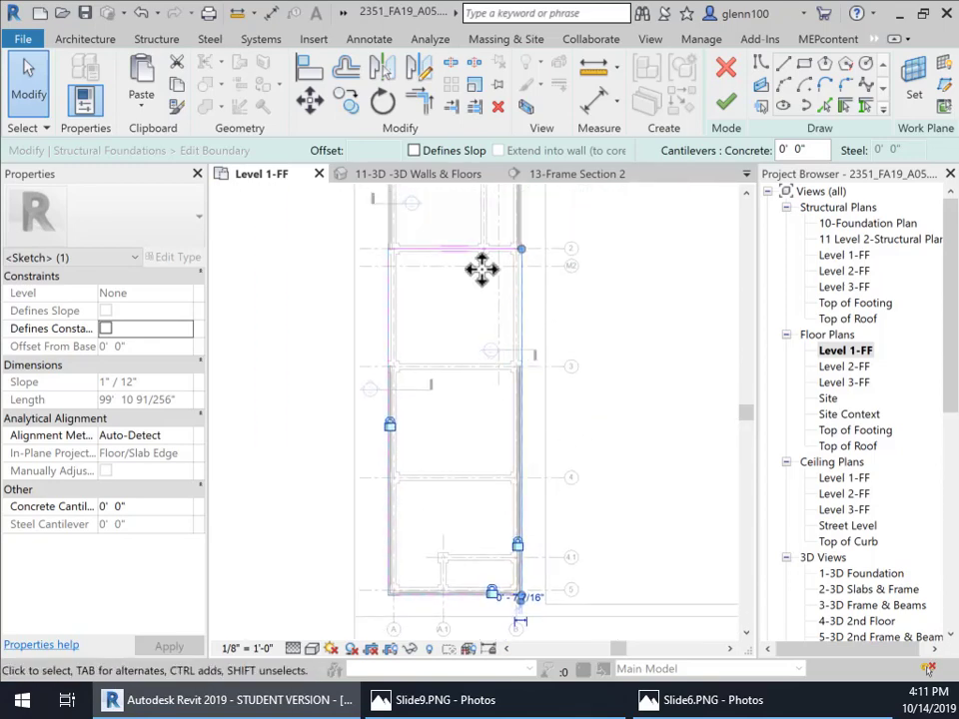
pyautogui.moveTo(411, 443)
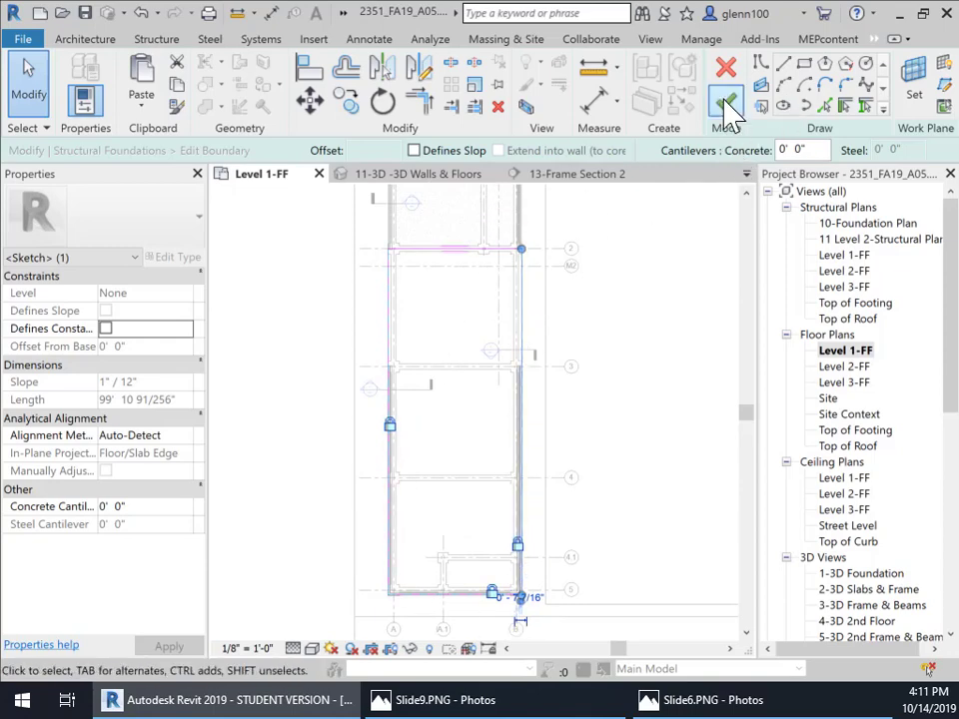
# Step: Finish the foundation slab sketch and select floors in Frame Section 2
pyautogui.click(727, 96)
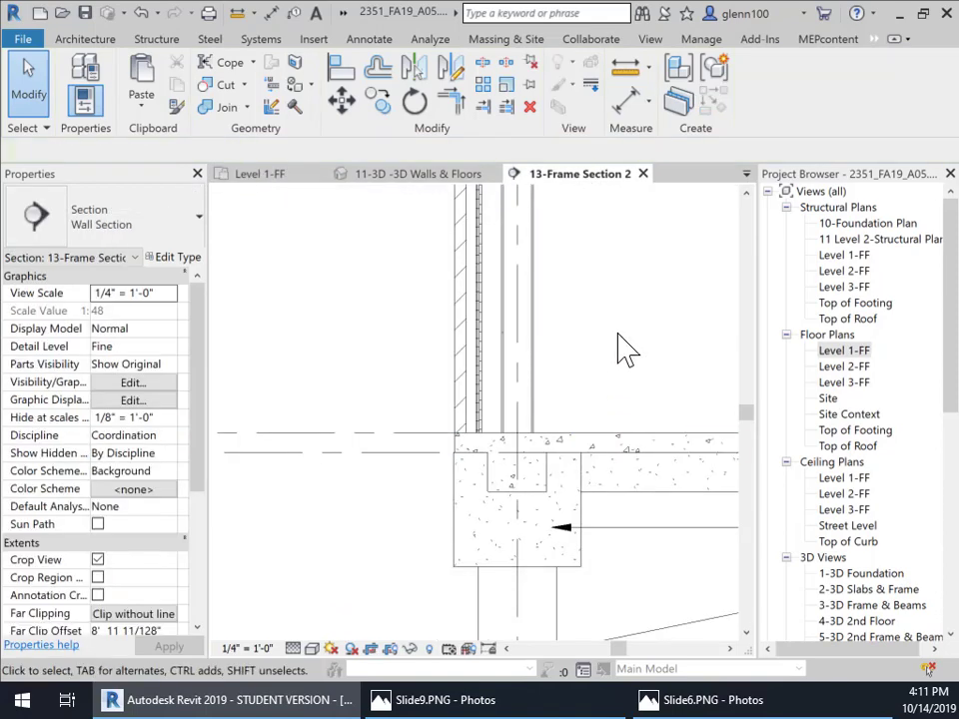
pyautogui.moveTo(590, 470)
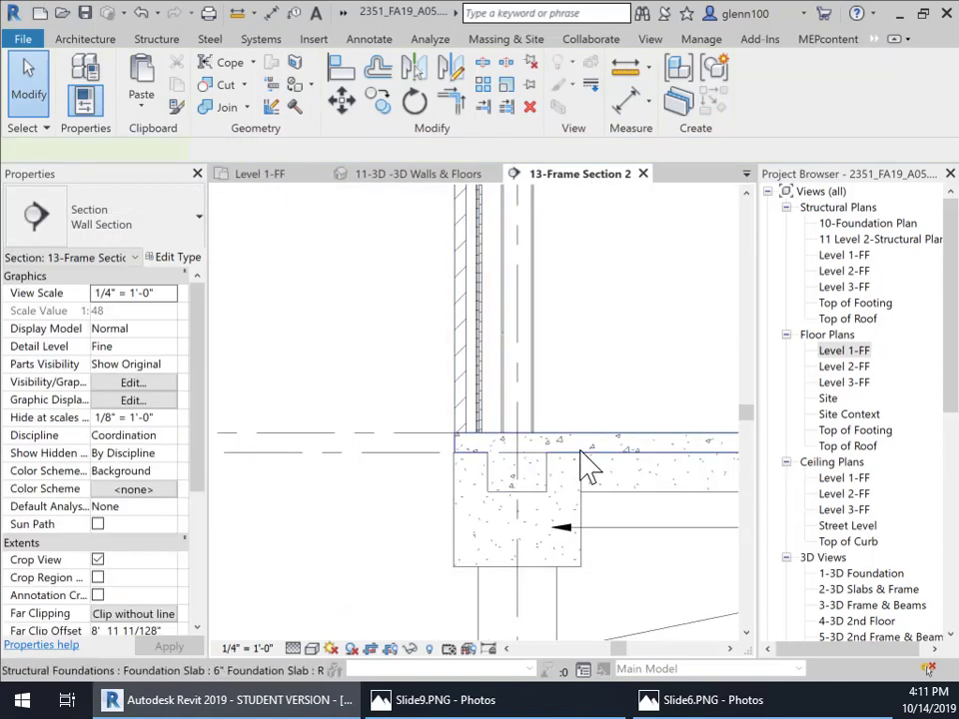
pyautogui.click(600, 450)
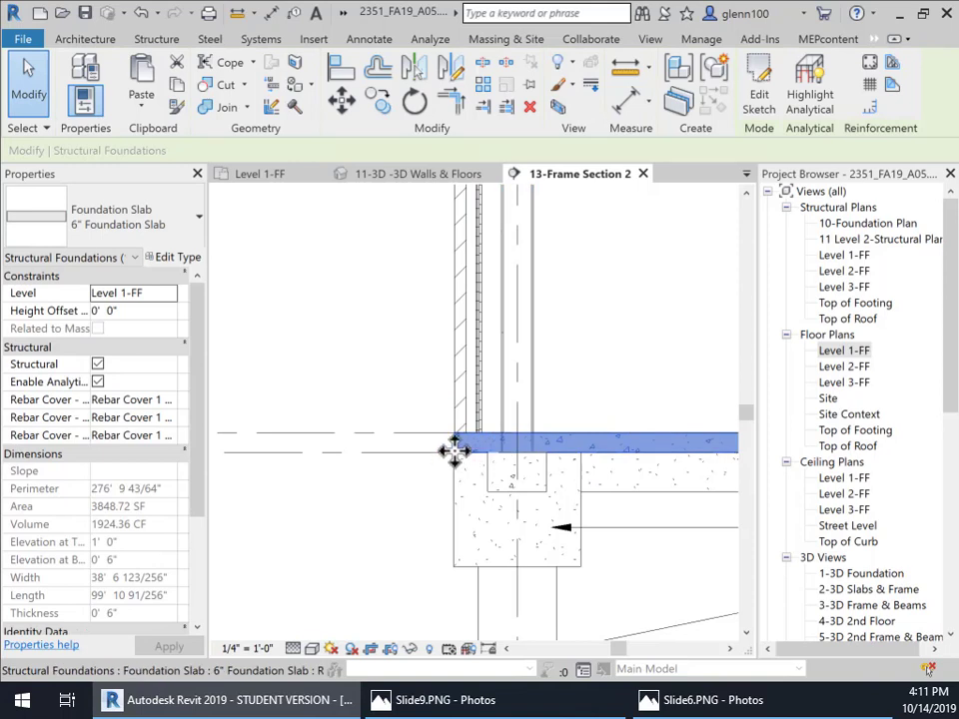
pyautogui.click(516, 500)
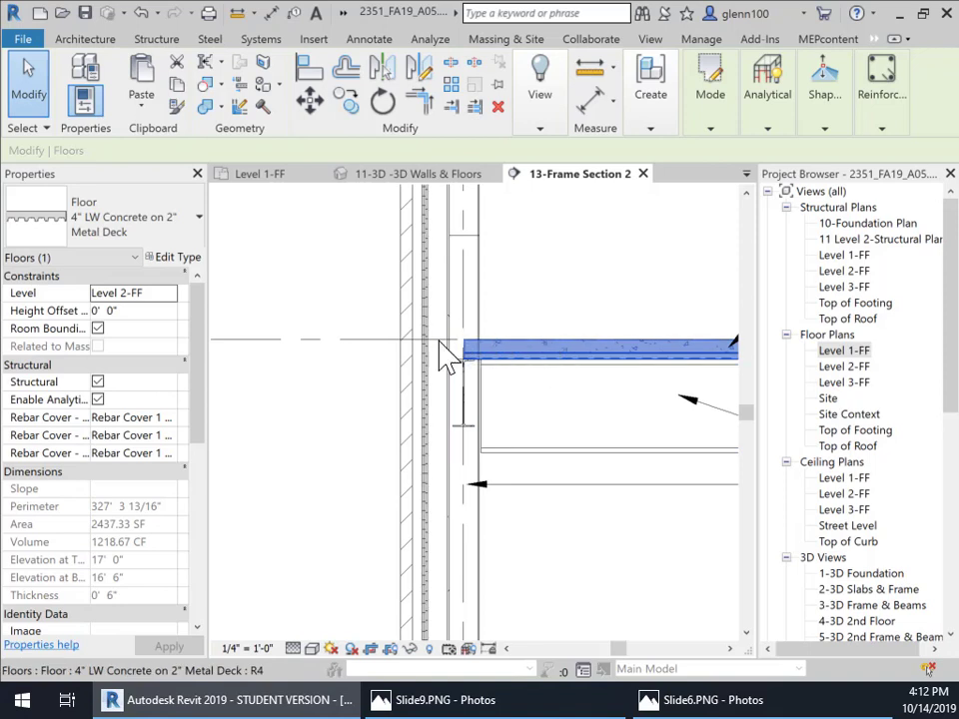
pyautogui.moveTo(518, 340)
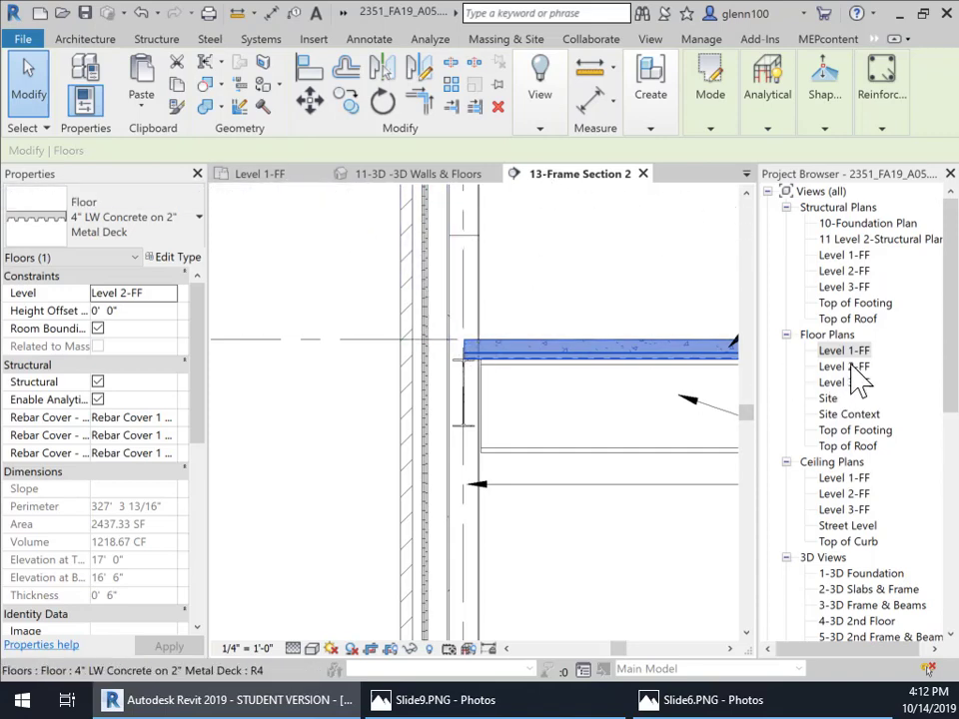
# Step: Open the Level 2-FF floor plan from the Project Browser
pyautogui.doubleClick(844, 366)
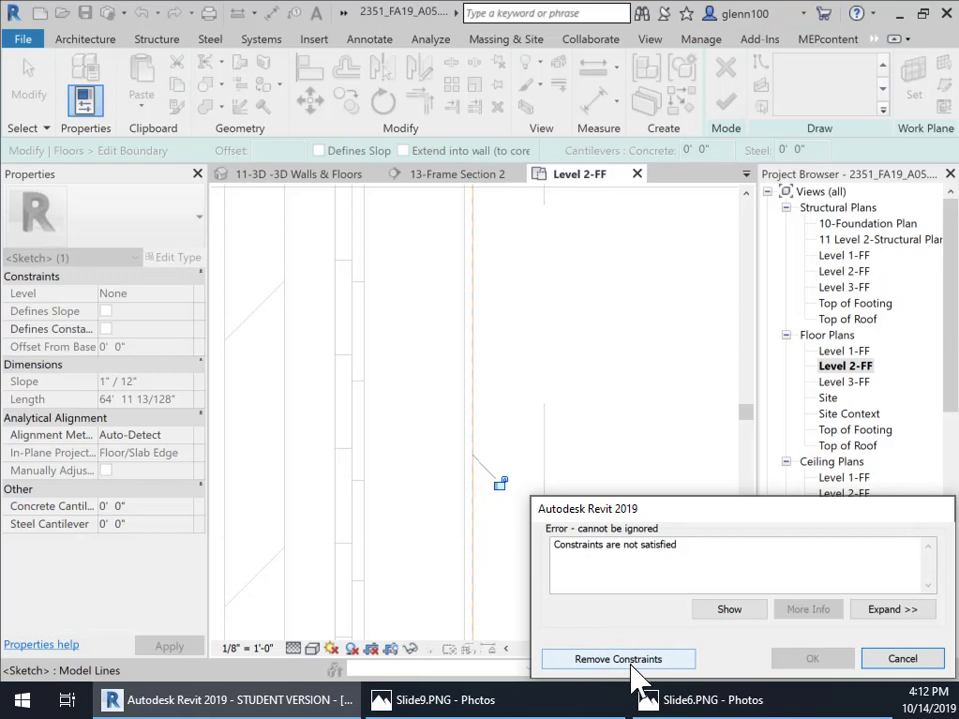
# Step: Choose Remove Constraints to clear the constraints-not-satisfied error
pyautogui.click(617, 659)
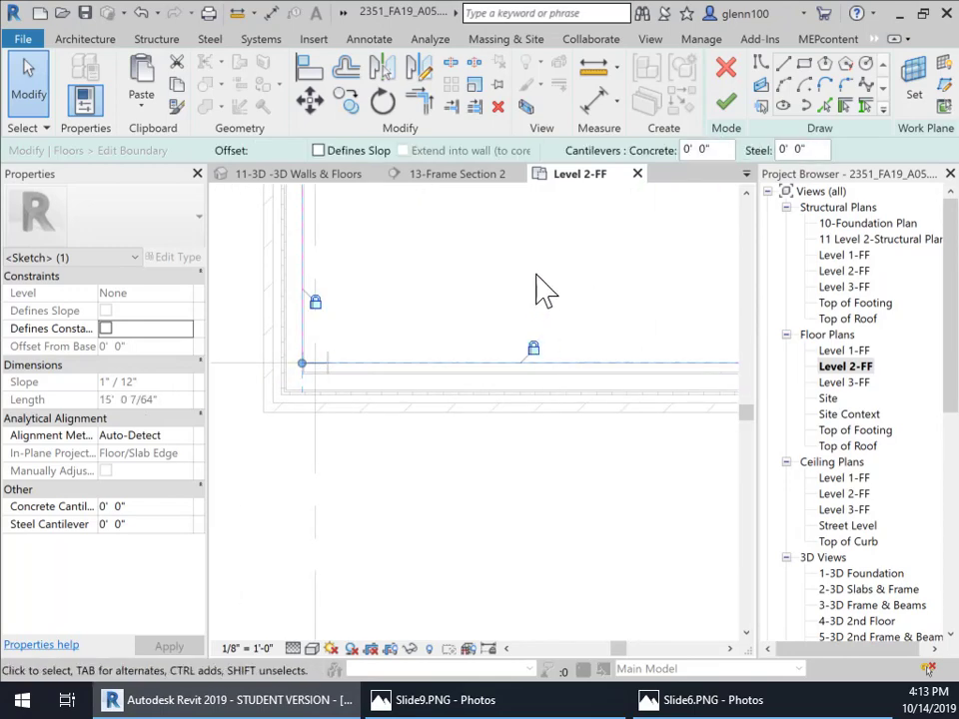
pyautogui.moveTo(584, 303)
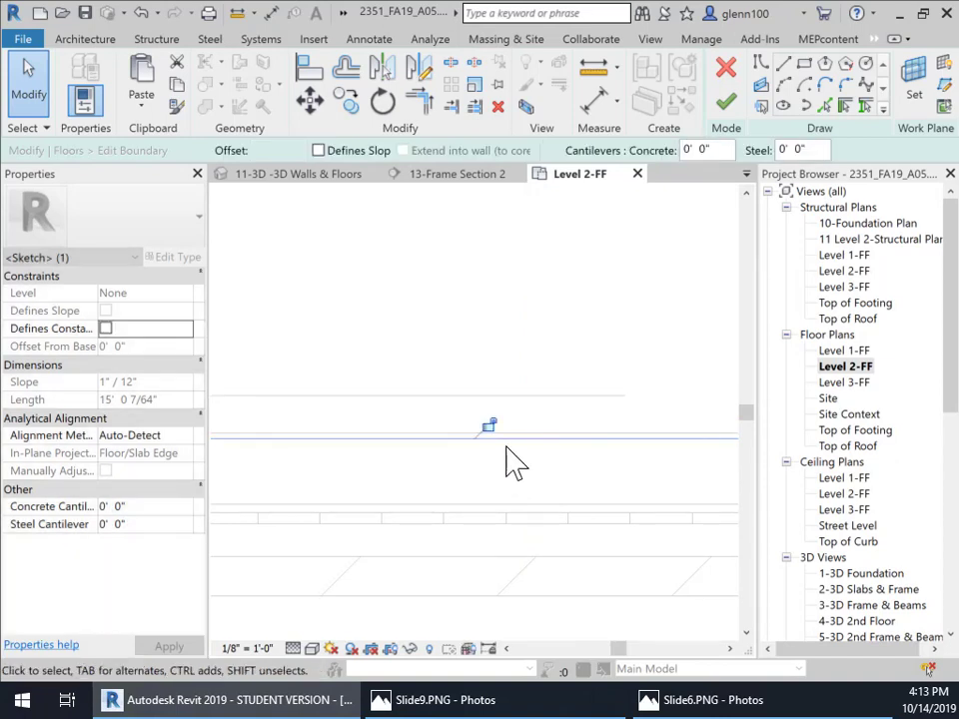
pyautogui.moveTo(496, 524)
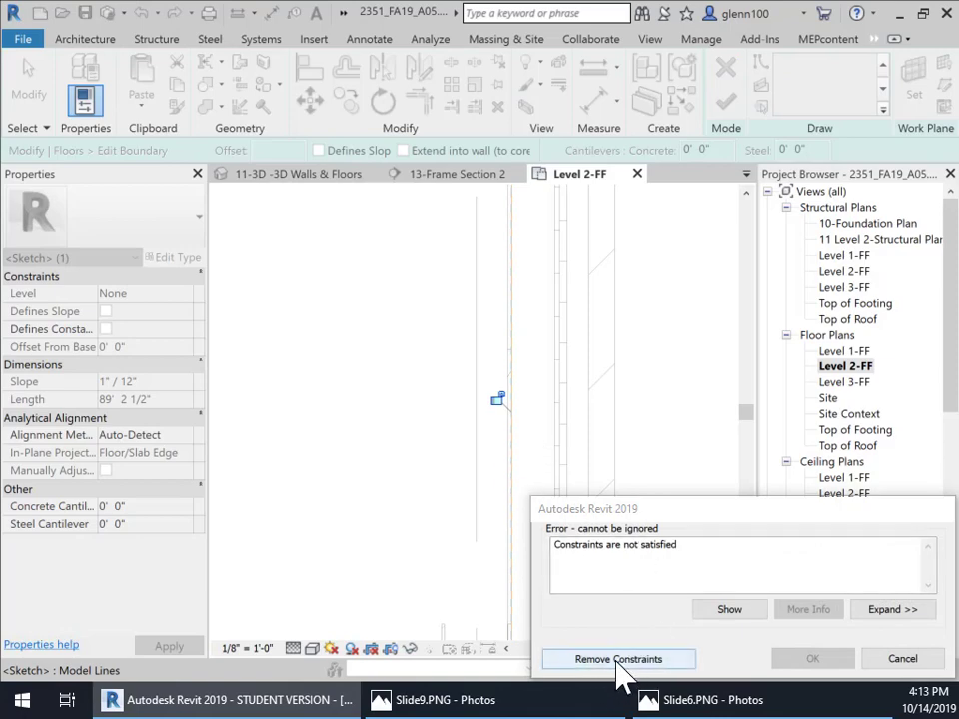
# Step: Remove the conflicting constraints blocking the Level 2 floor boundary
pyautogui.click(617, 660)
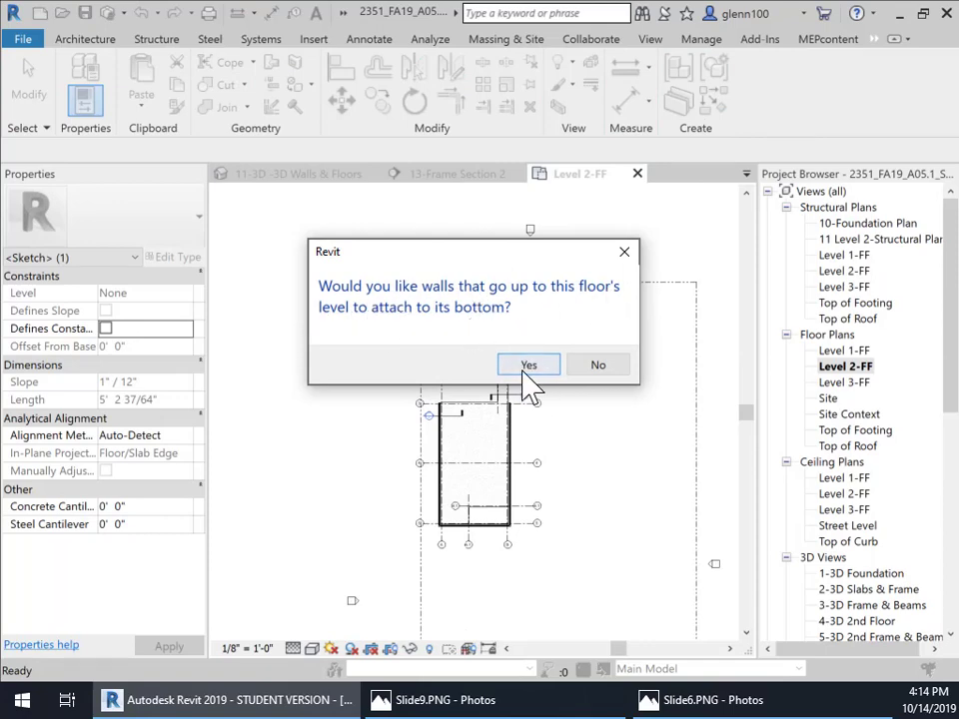
# Step: Answer Yes to attach the walls below, then go to 13-Frame Section 2 to view them
pyautogui.click(528, 364)
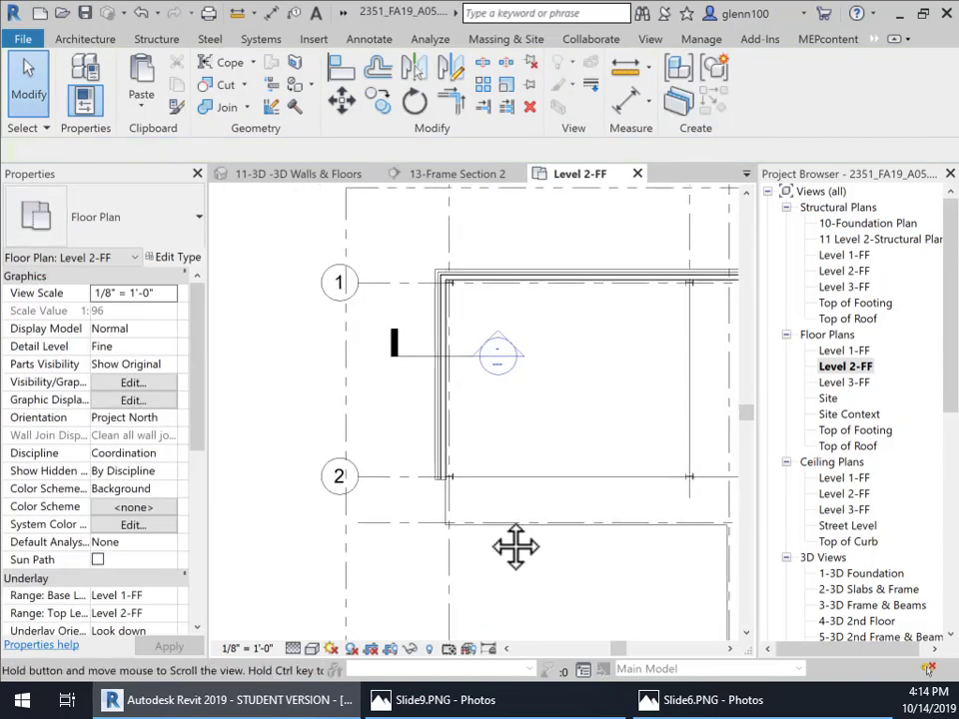
pyautogui.scroll(-3)
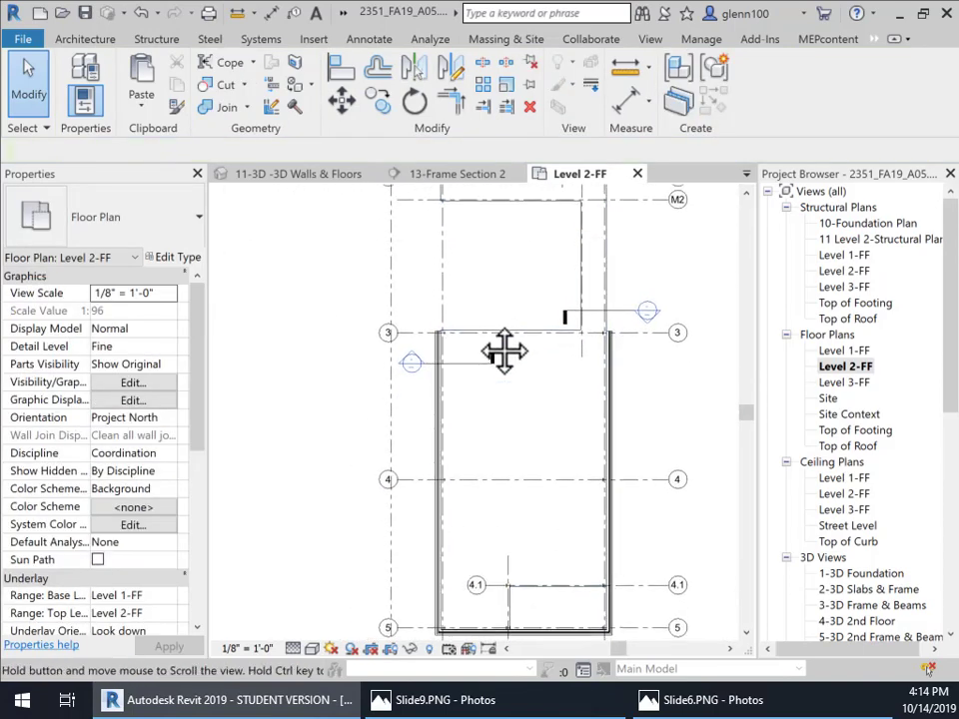
pyautogui.click(300, 172)
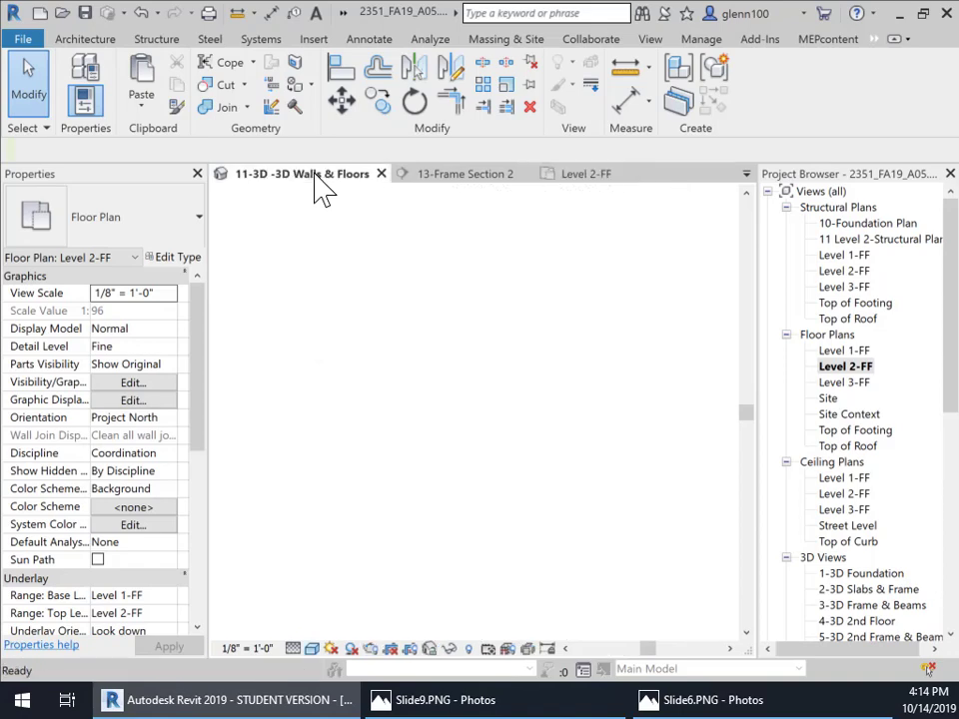
pyautogui.click(463, 172)
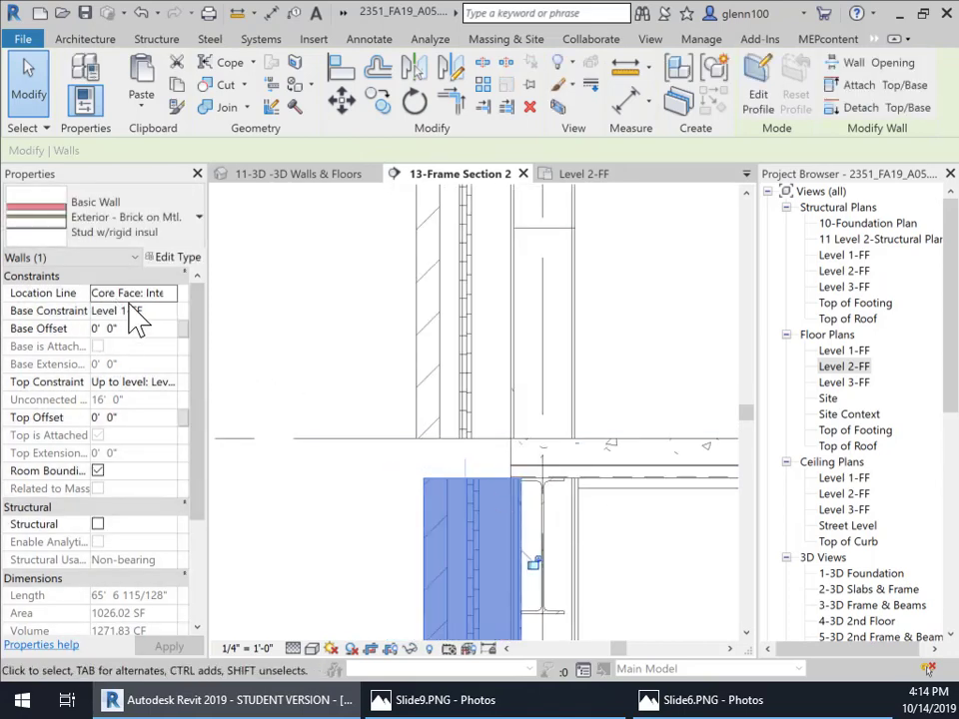
pyautogui.click(136, 382)
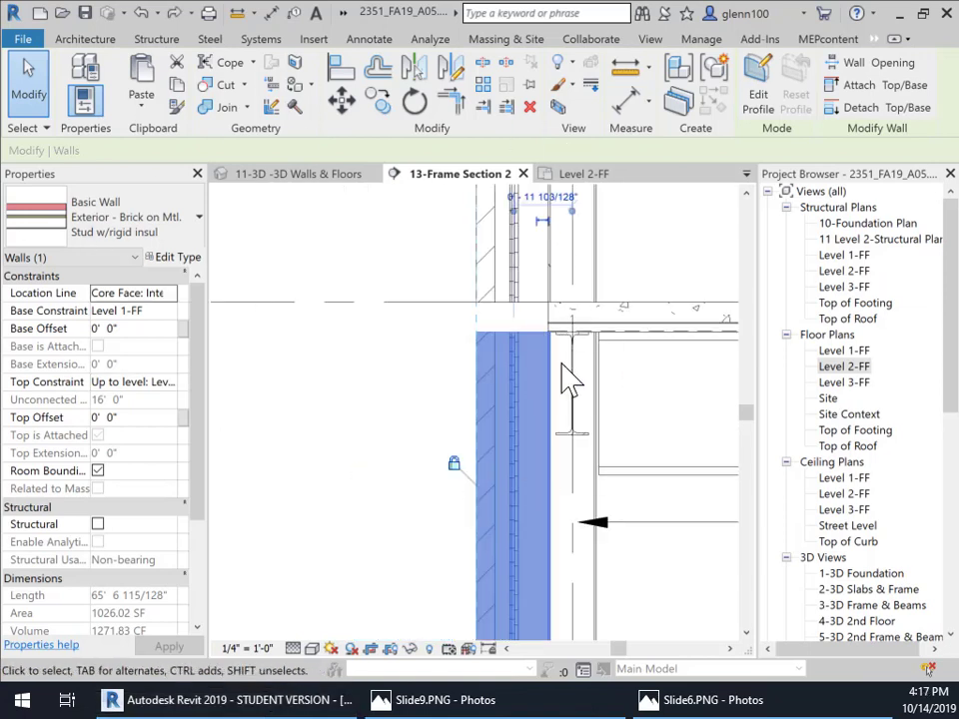
pyautogui.moveTo(640, 360)
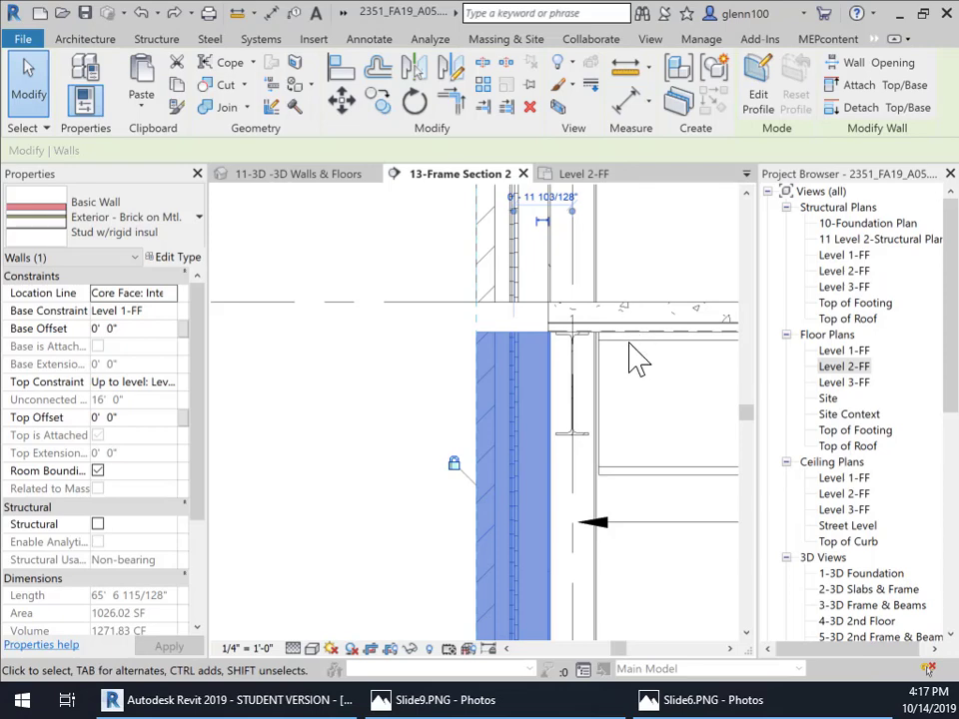
pyautogui.moveTo(563, 399)
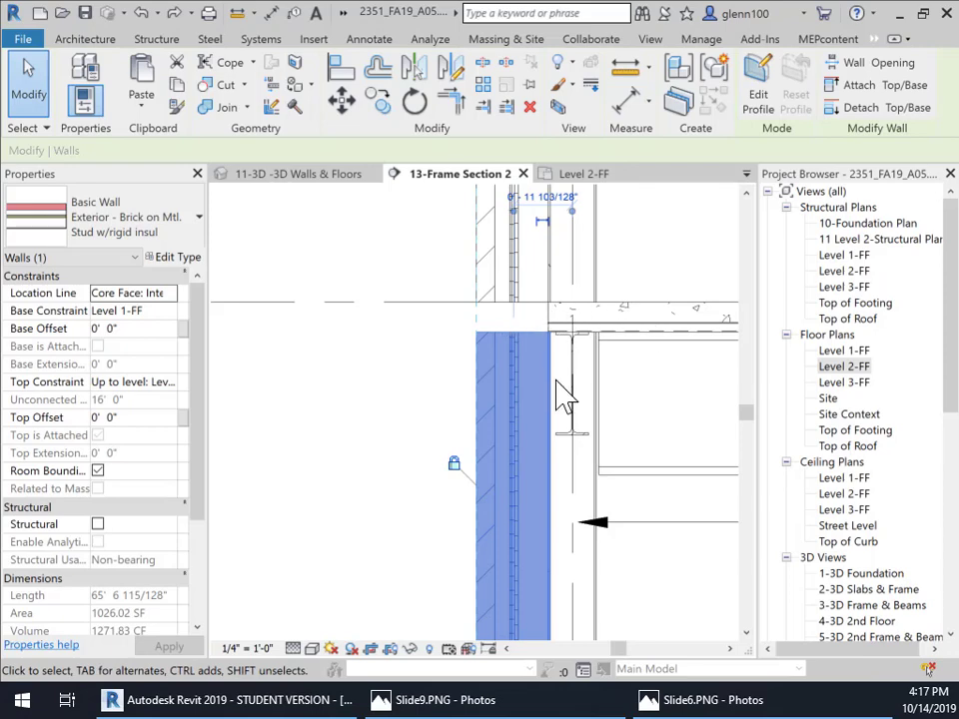
pyautogui.moveTo(412, 369)
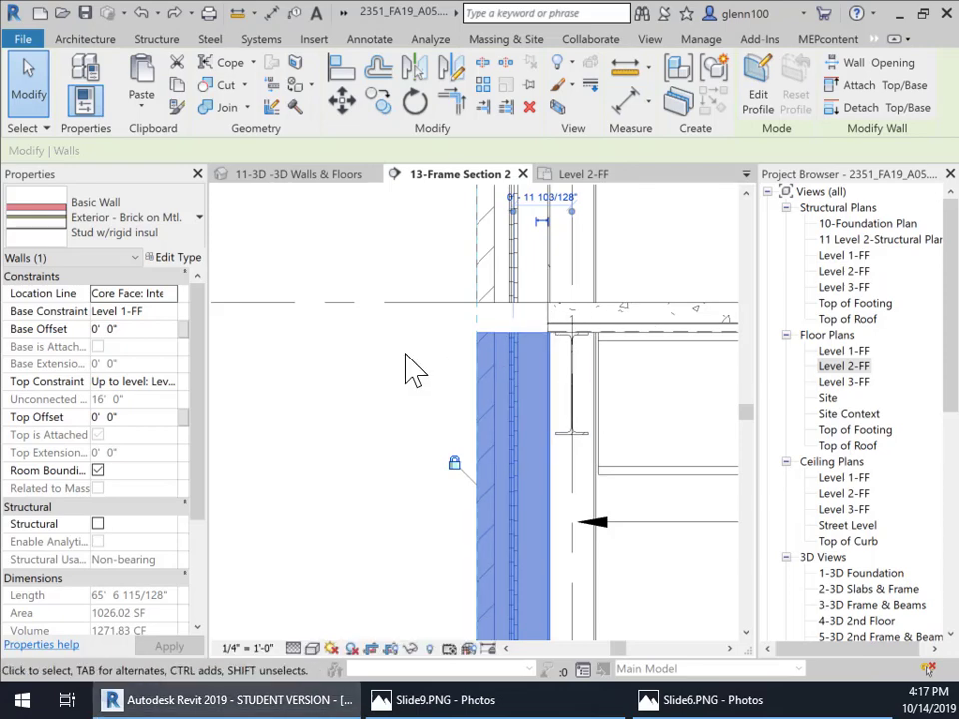
pyautogui.moveTo(509, 356)
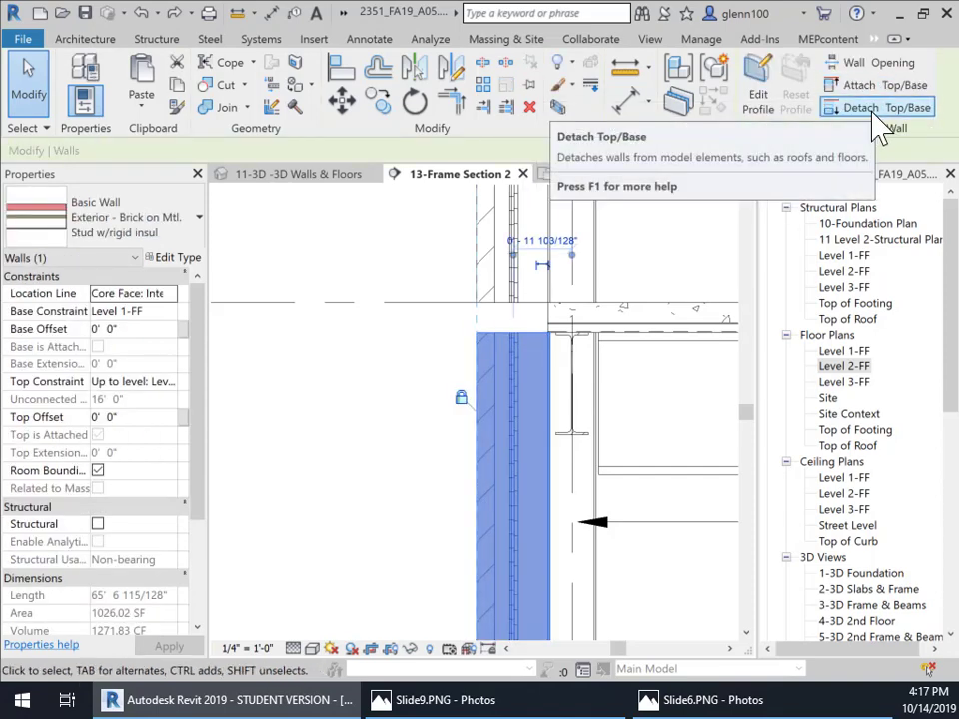
pyautogui.moveTo(875, 84)
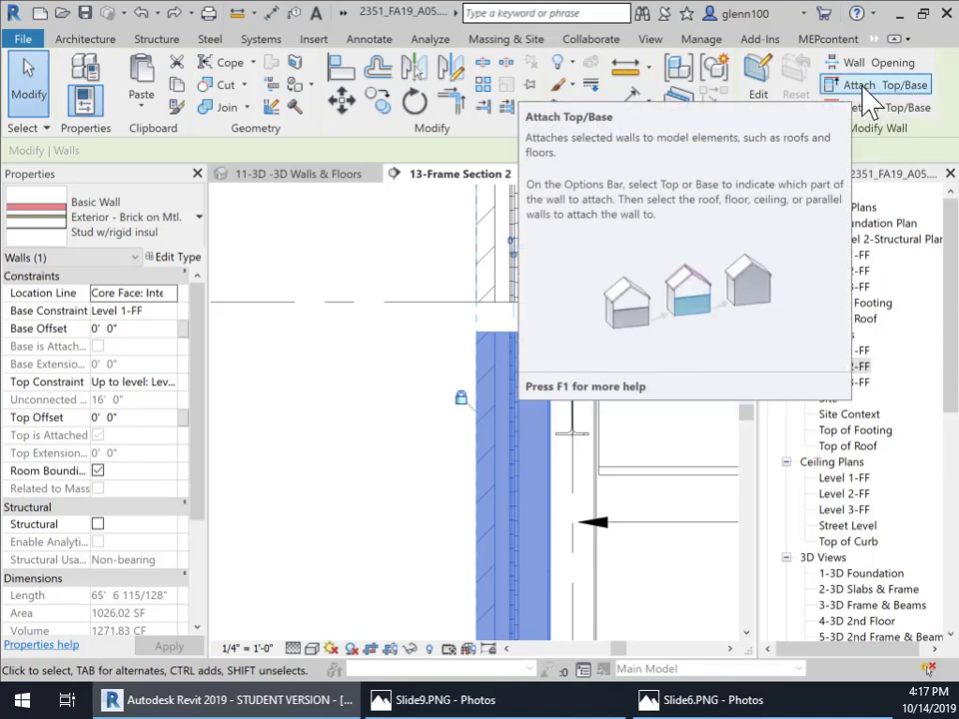
# Step: Start Attach Top/Base for the selected brick-on-stud exterior wall
pyautogui.click(875, 84)
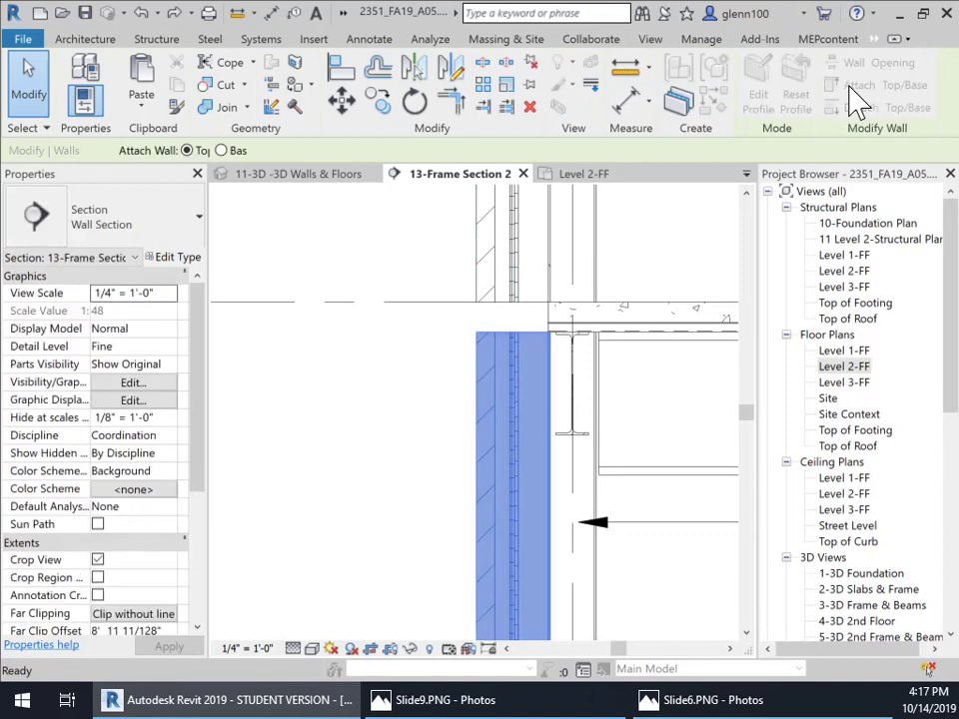
pyautogui.moveTo(504, 310)
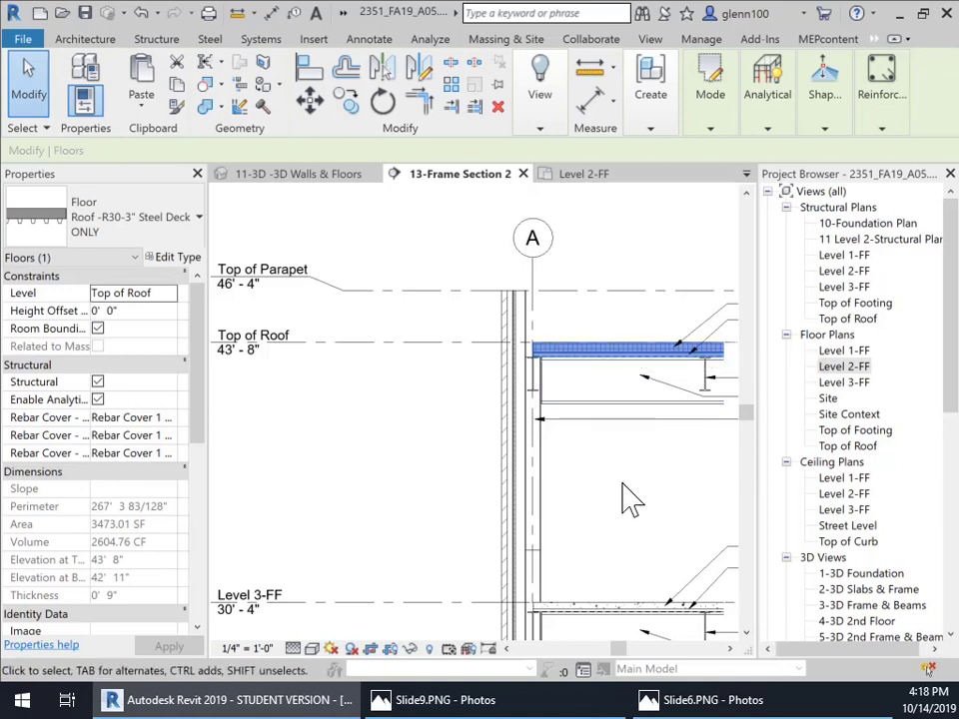
pyautogui.moveTo(879, 316)
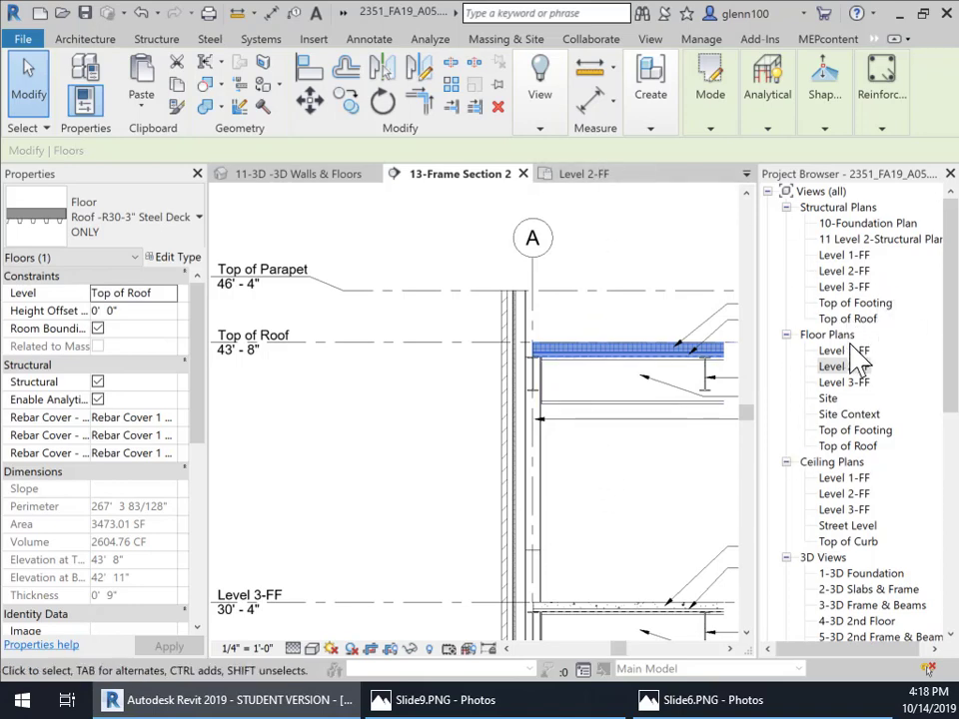
# Step: Bring up the Top of Roof plan and begin editing the roof slab's boundary
pyautogui.doubleClick(847, 446)
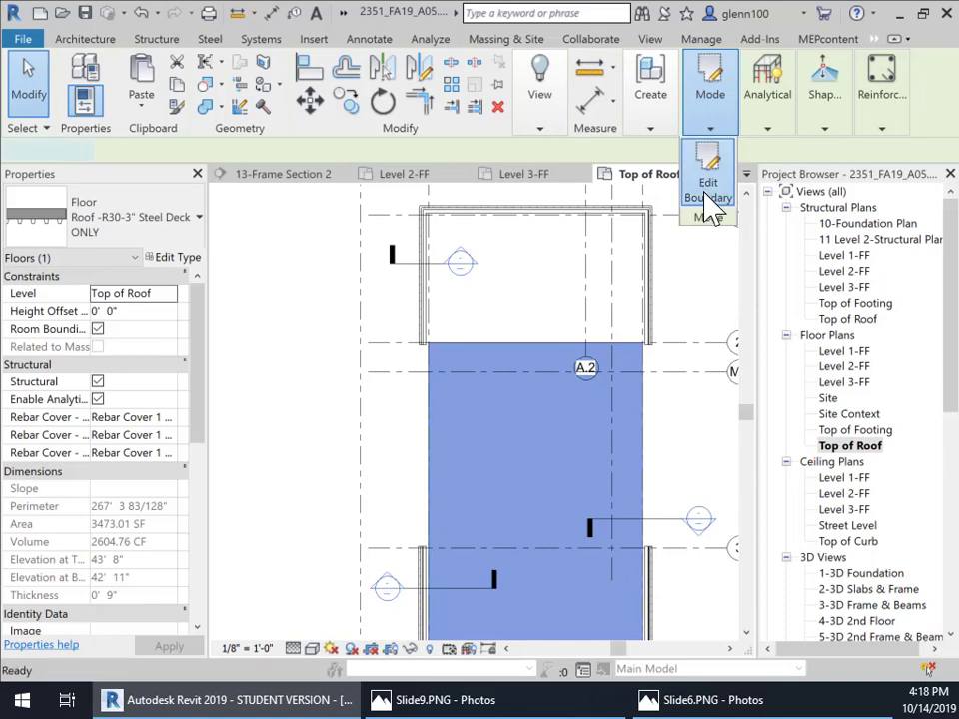
pyautogui.click(707, 190)
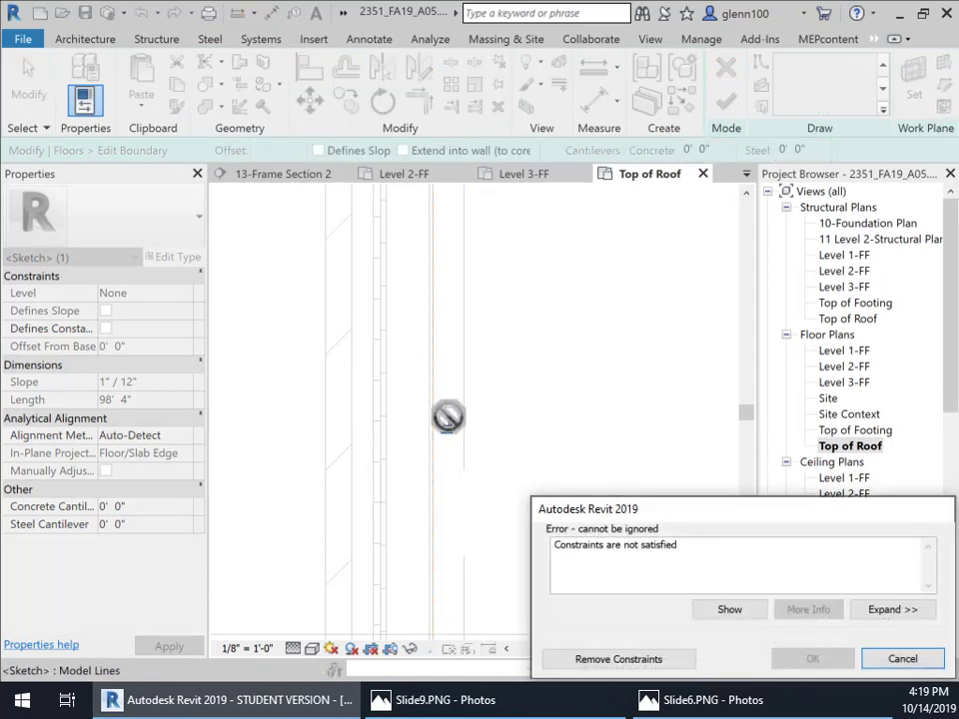
# Step: Remove the unsatisfiable constraints from the roof boundary sketch and continue editing
pyautogui.click(901, 660)
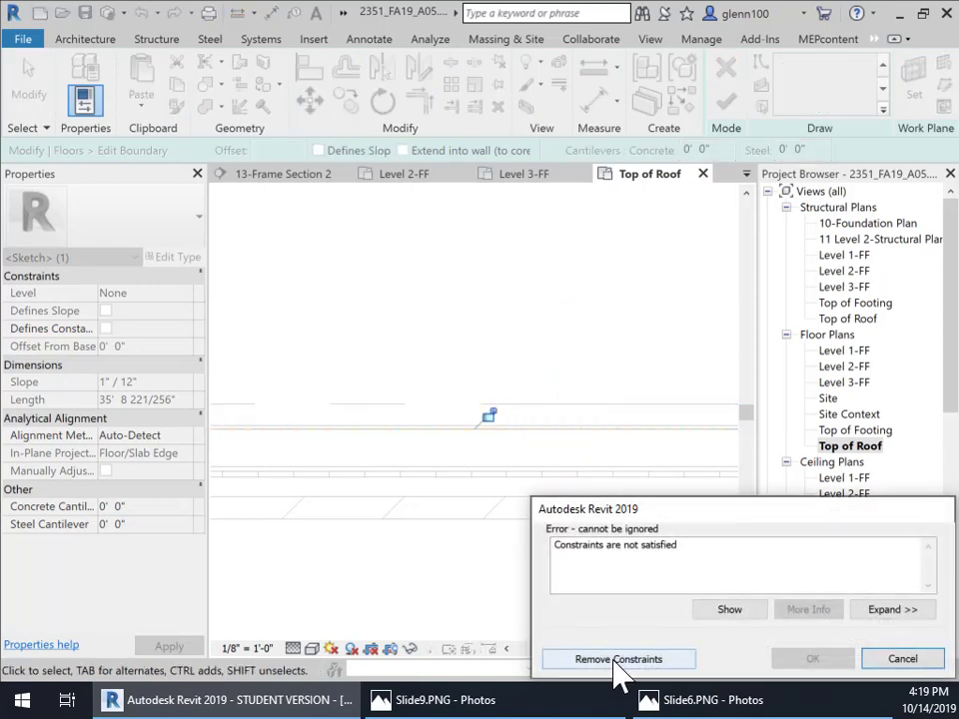
pyautogui.click(617, 659)
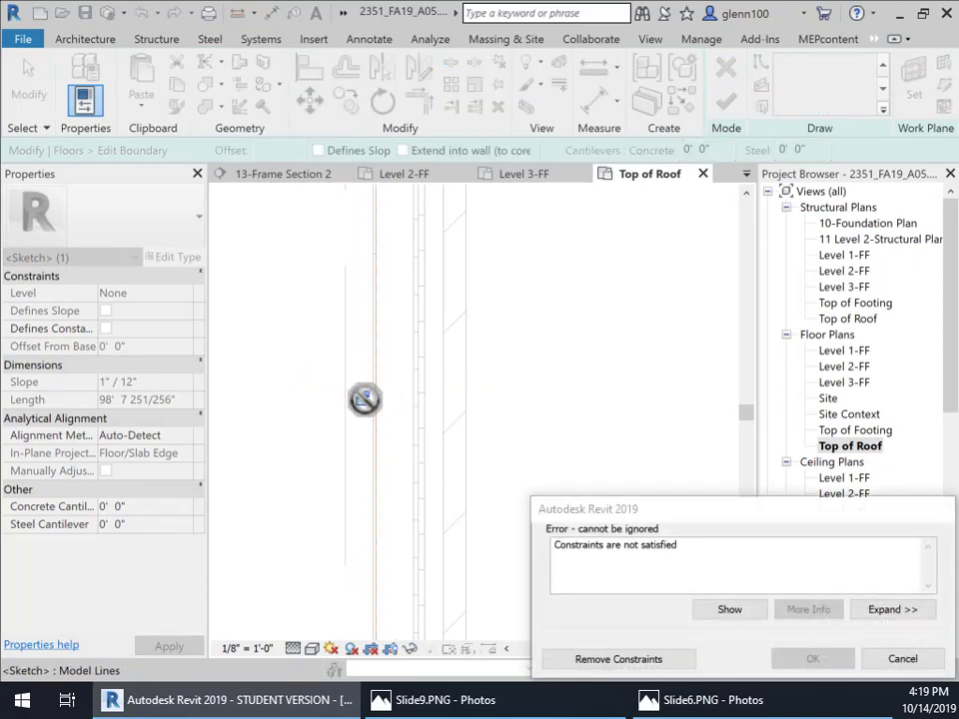
pyautogui.click(901, 660)
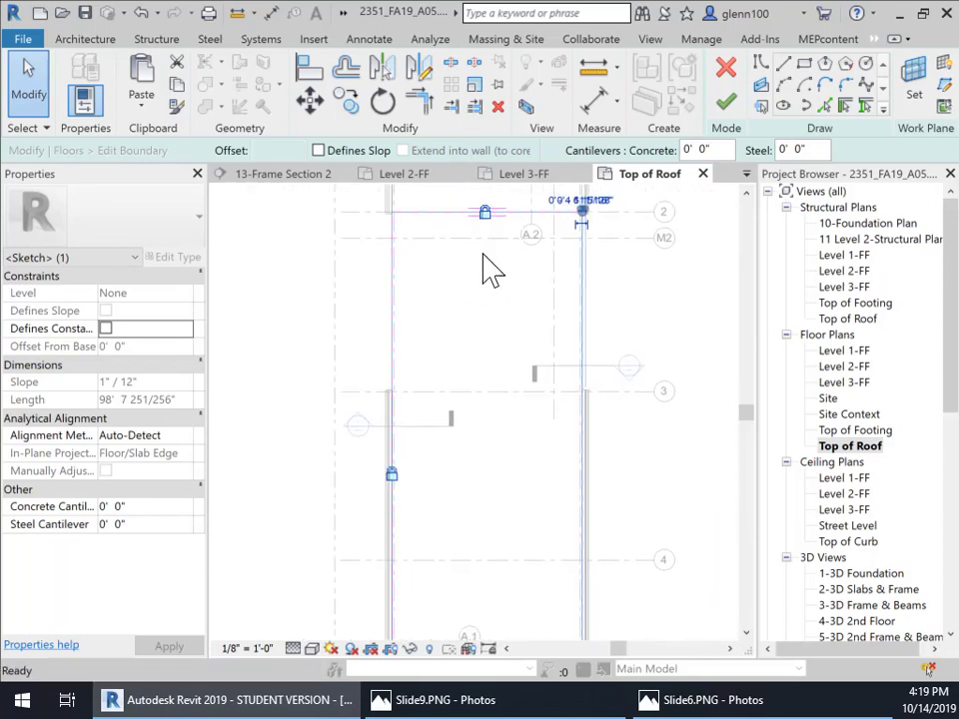
pyautogui.click(725, 104)
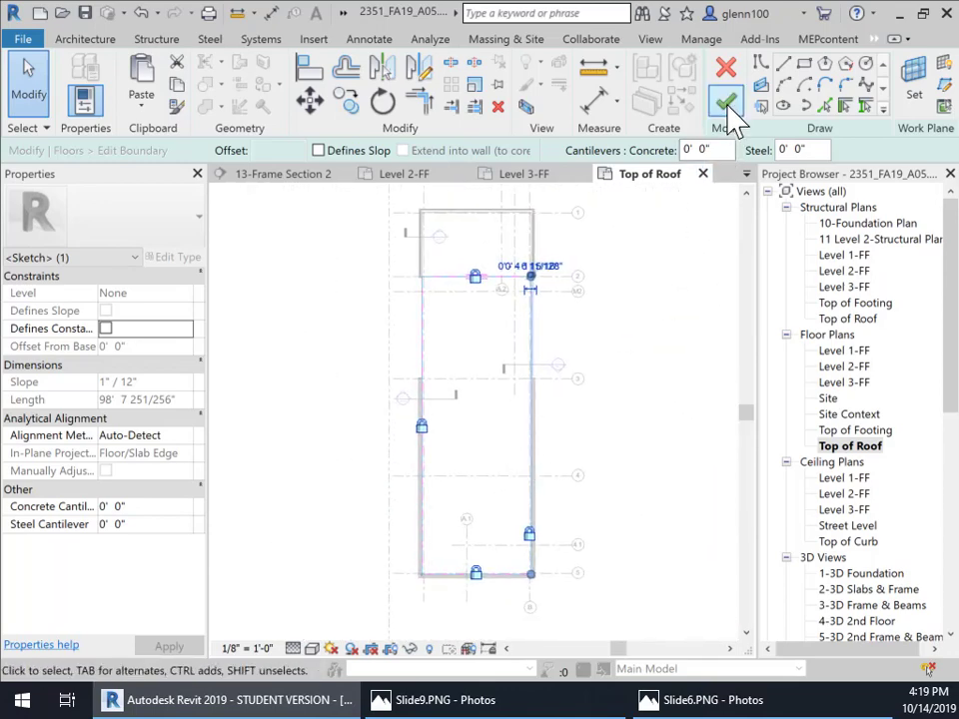
# Step: Finish the roof slab sketch and go back to 13-Frame Section 2
pyautogui.click(726, 104)
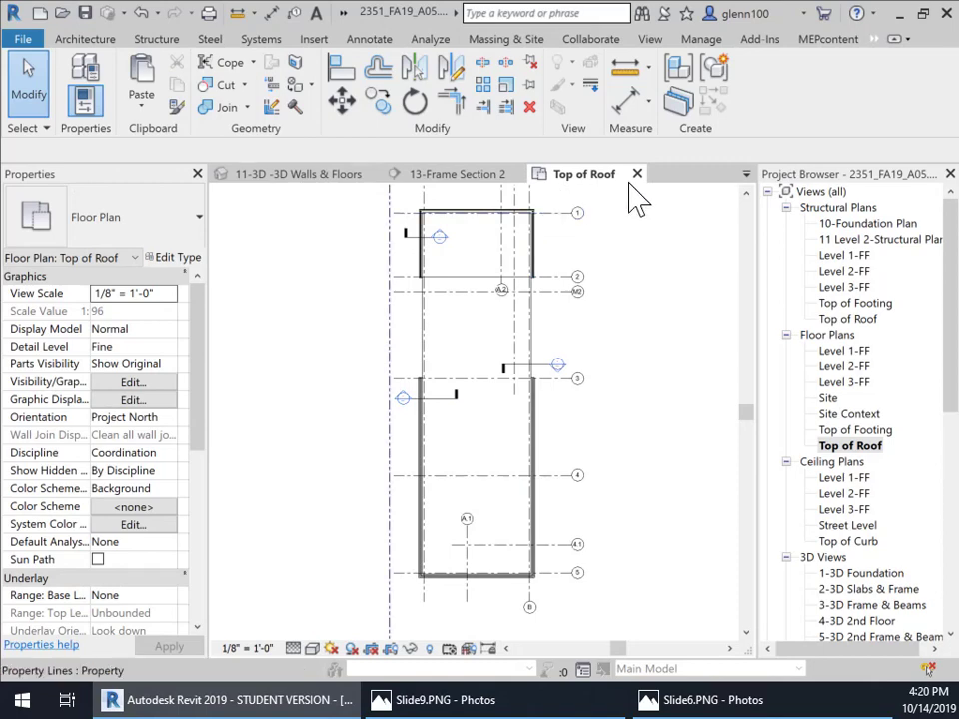
pyautogui.click(458, 172)
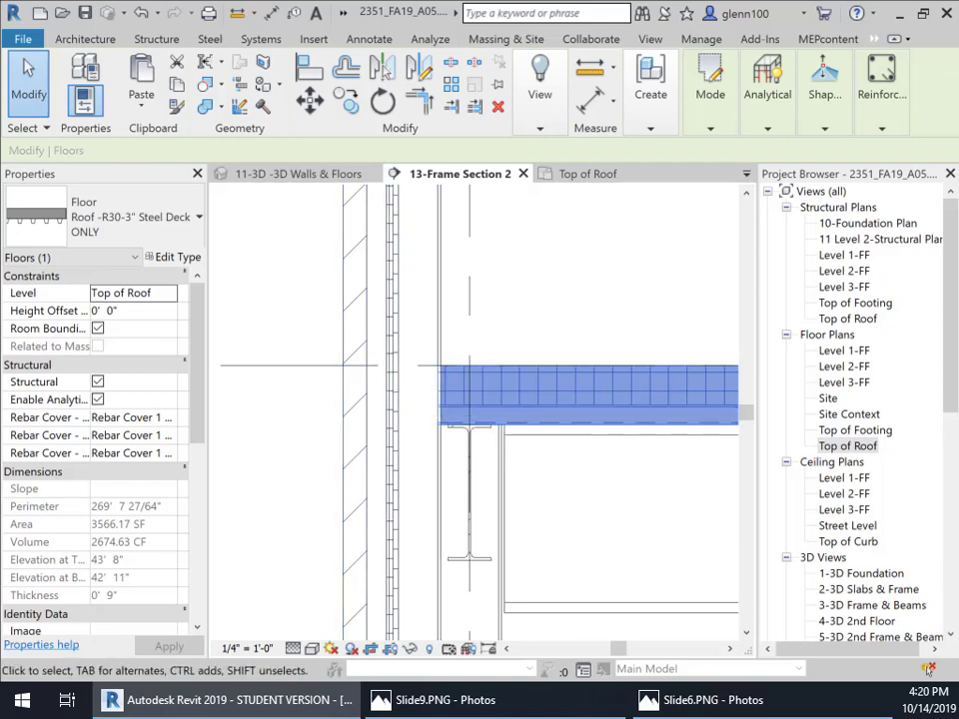
pyautogui.click(434, 699)
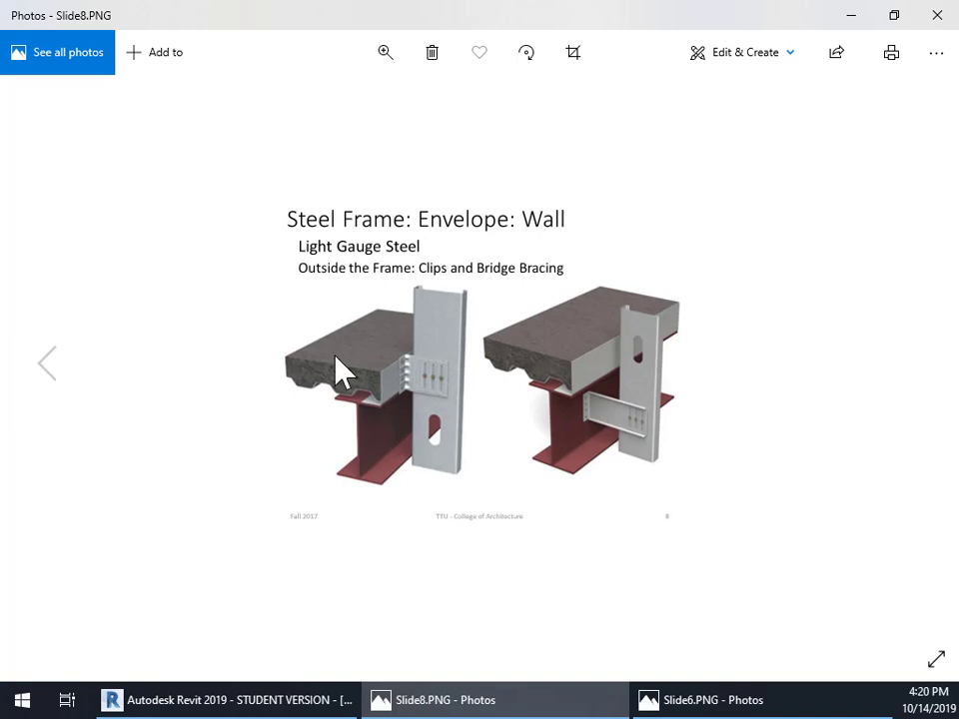
pyautogui.moveTo(448, 389)
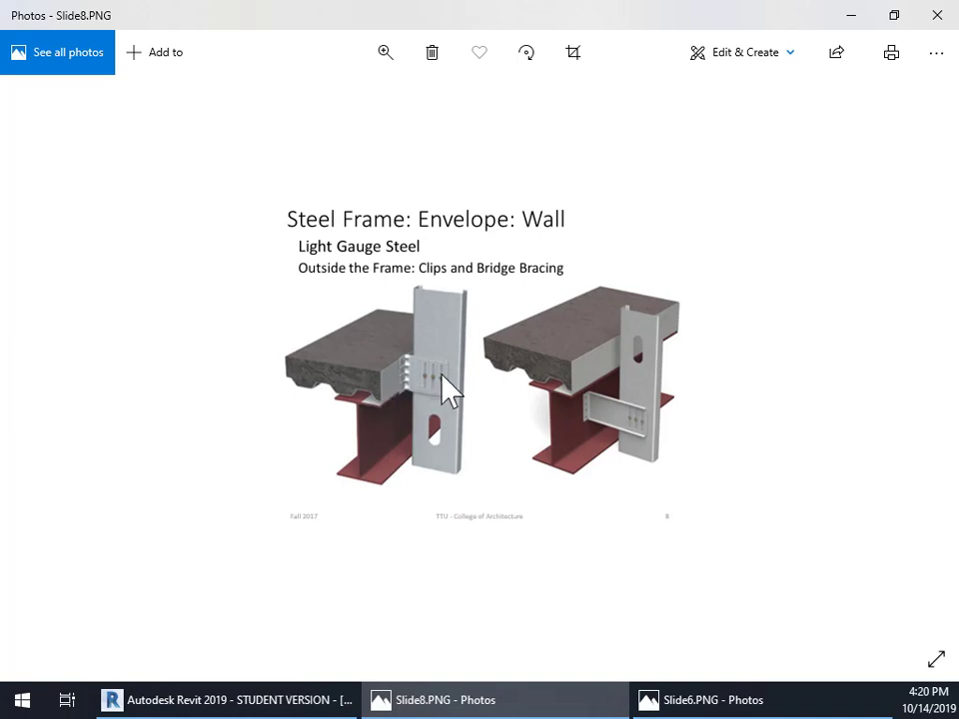
pyautogui.moveTo(603, 424)
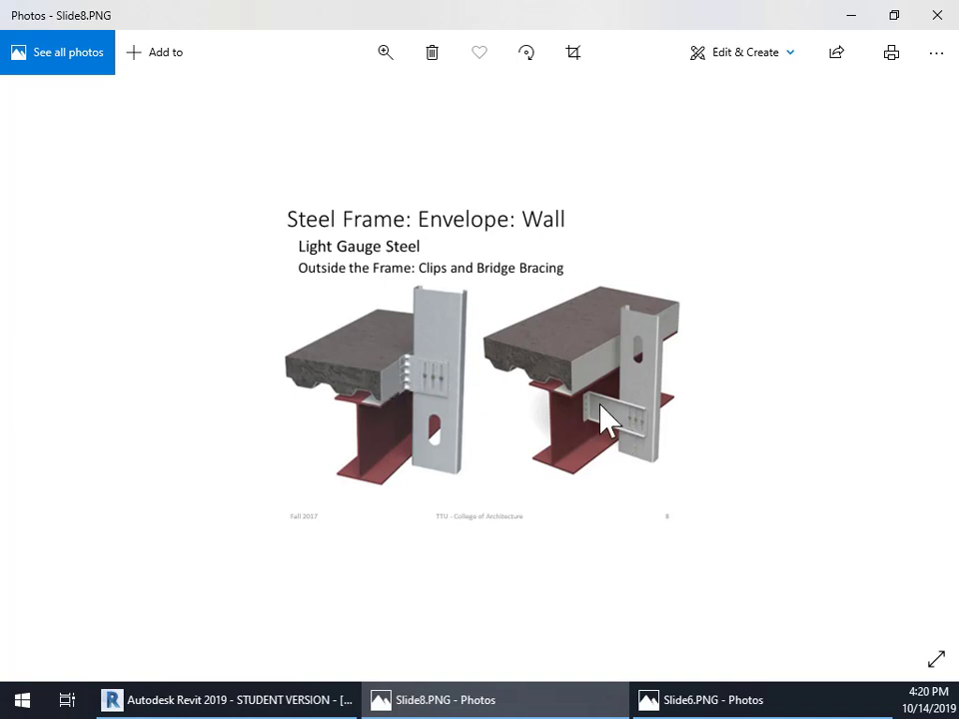
pyautogui.moveTo(377, 376)
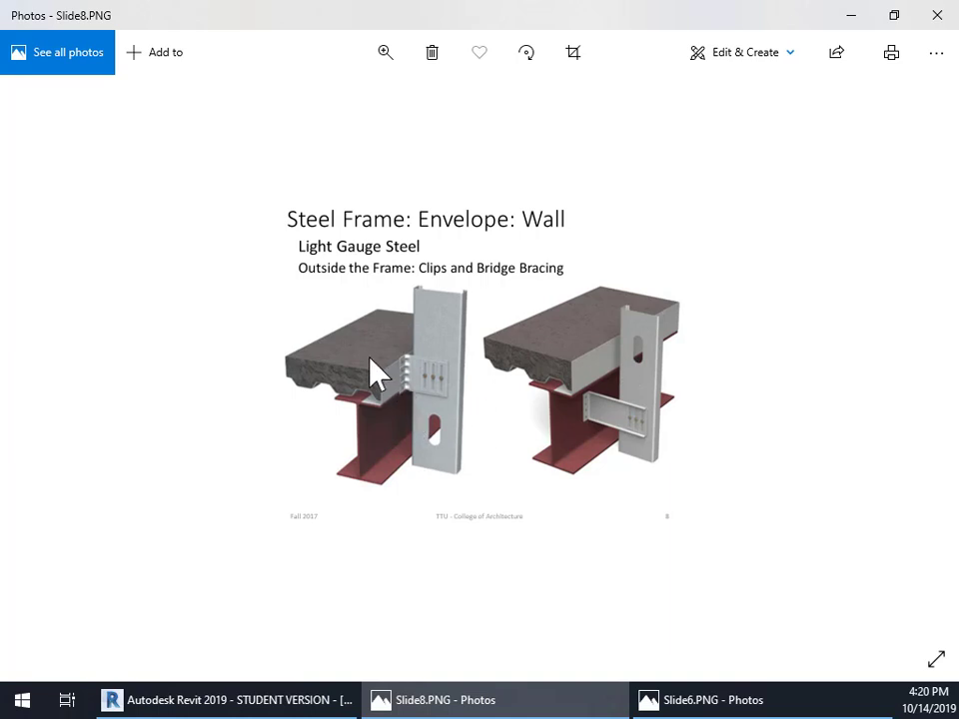
pyautogui.moveTo(412, 384)
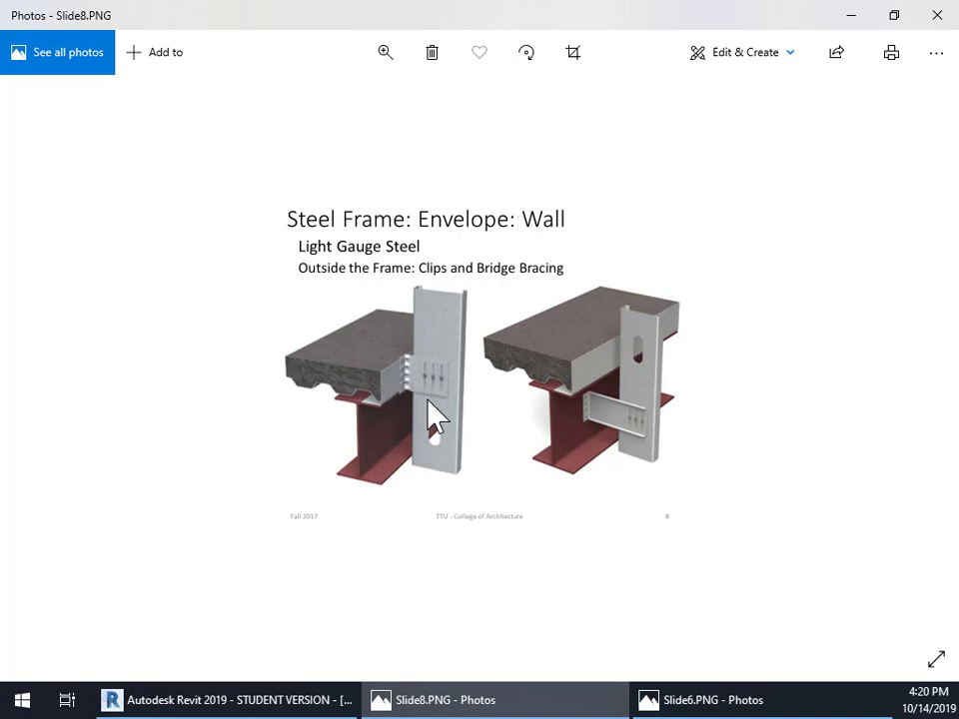
# Step: Show the previous image, Slide7.PNG, with the steel clip and bracing photos
pyautogui.click(44, 363)
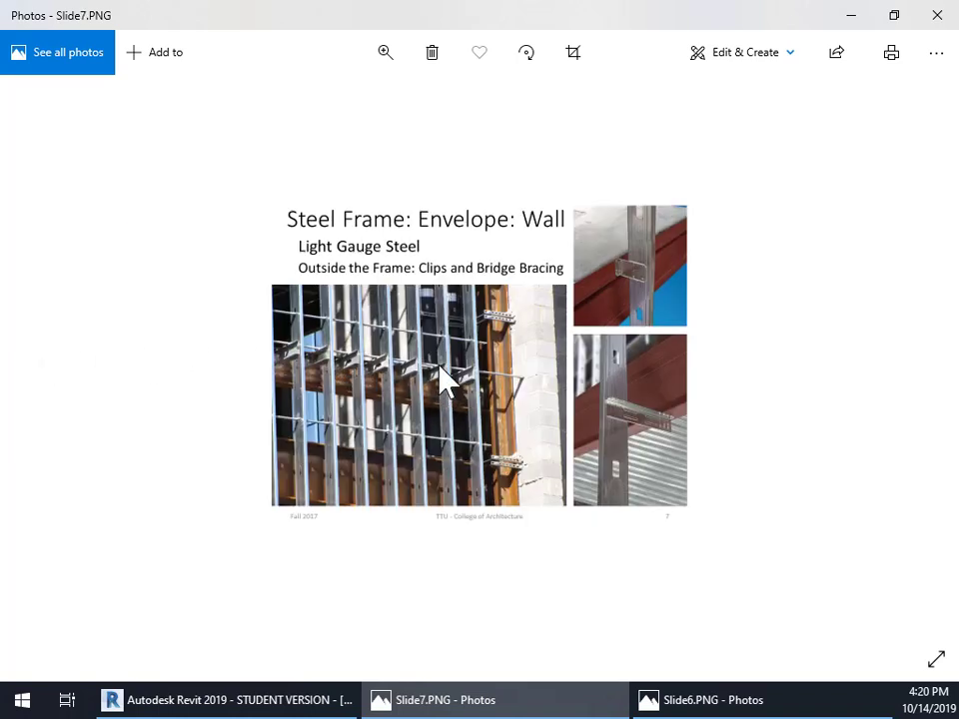
pyautogui.moveTo(689, 459)
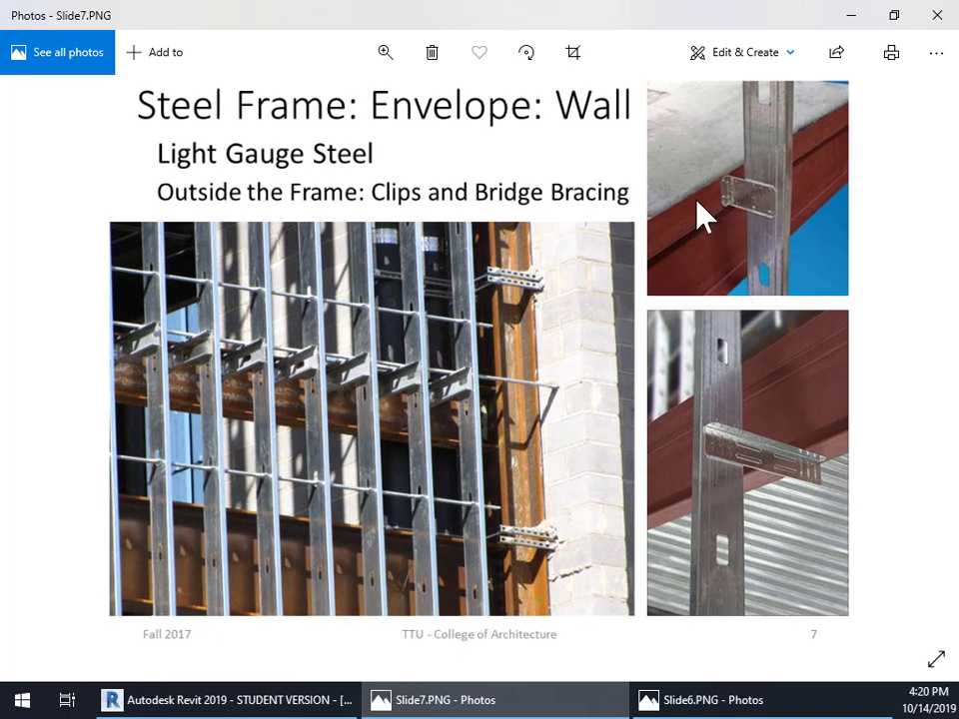
pyautogui.moveTo(696, 196)
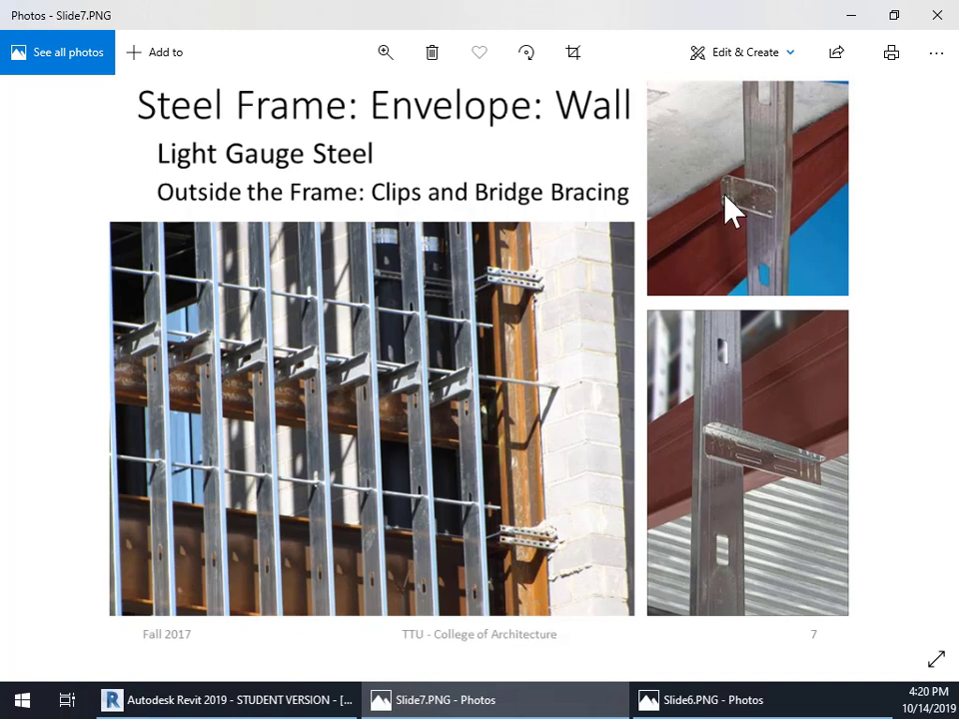
pyautogui.moveTo(540, 363)
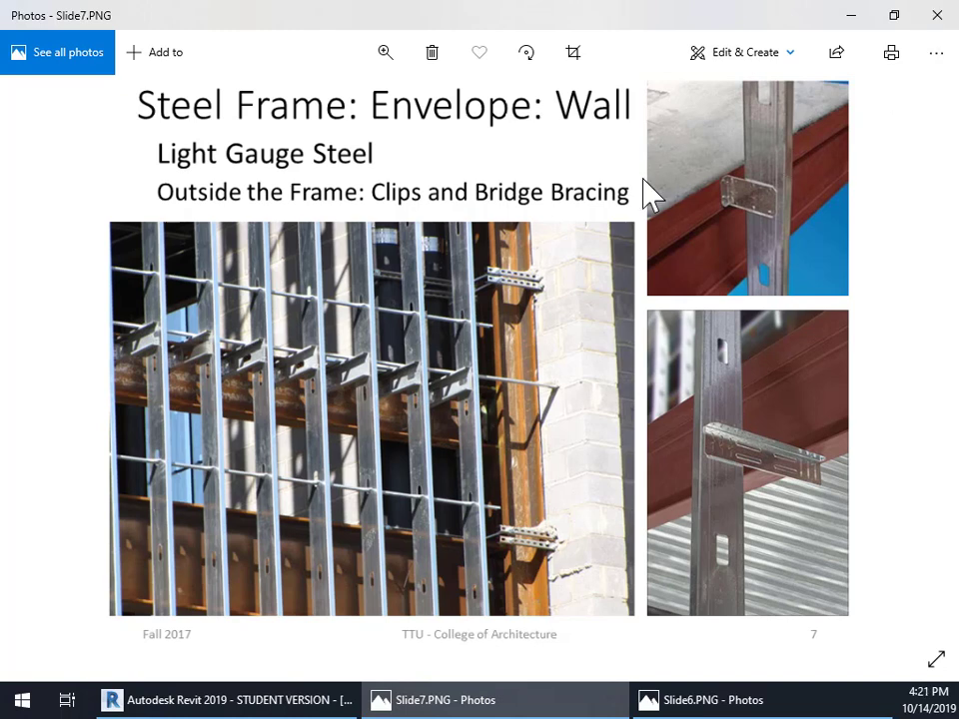
pyautogui.moveTo(683, 224)
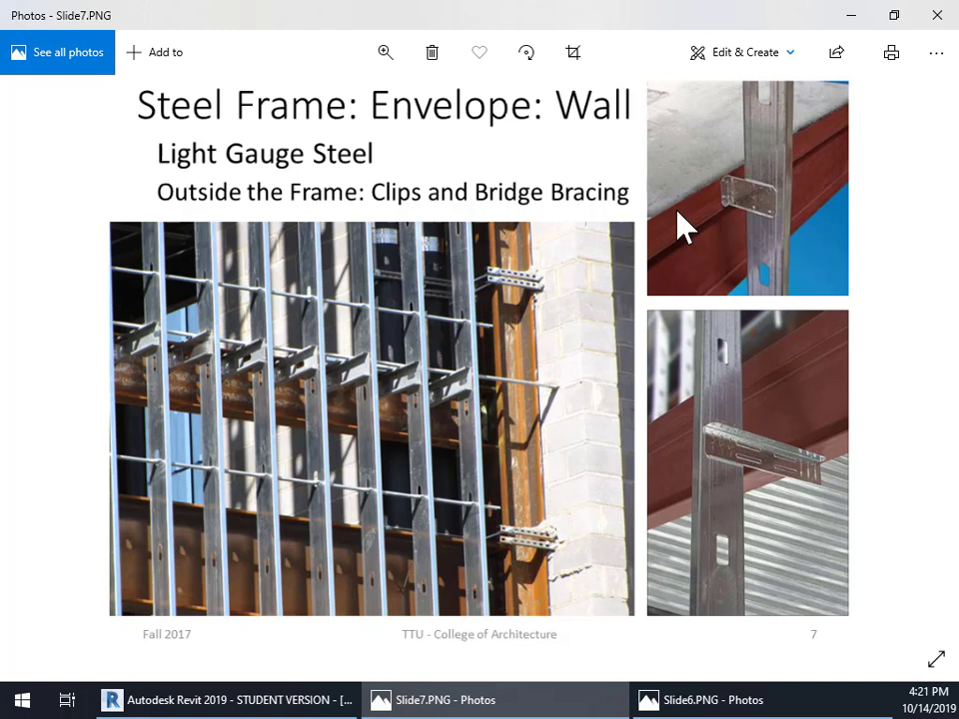
pyautogui.moveTo(363, 431)
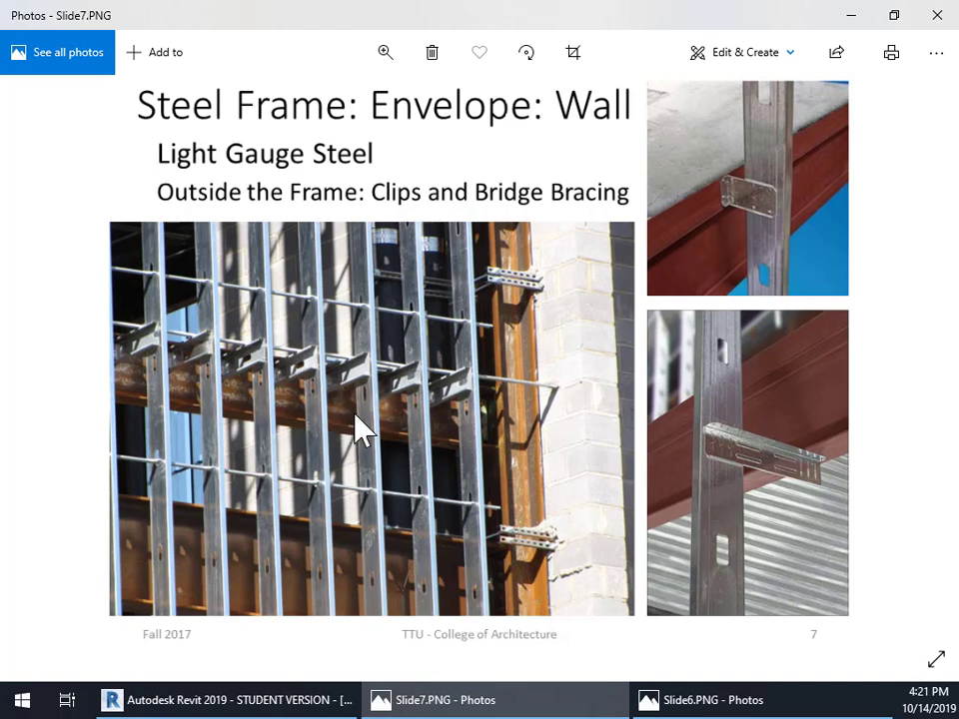
pyautogui.moveTo(707, 284)
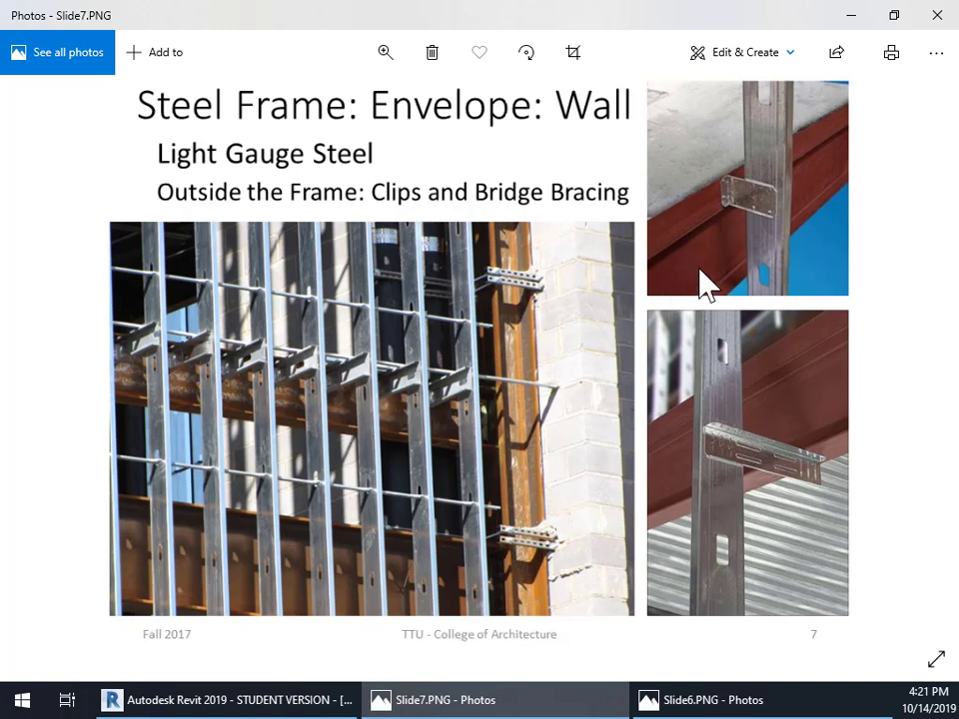